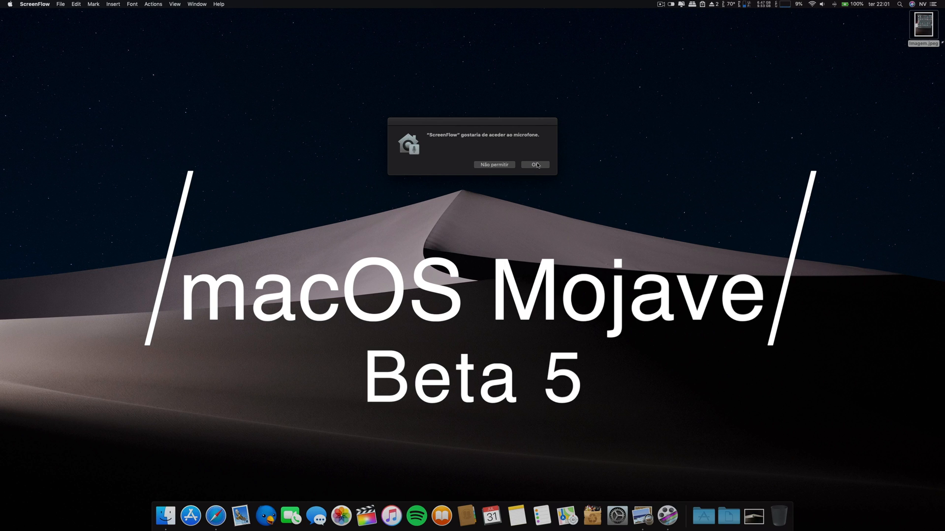
- Answer the ScreenFlow microphone access alert with OK, leaving the clean desktop
click(534, 165)
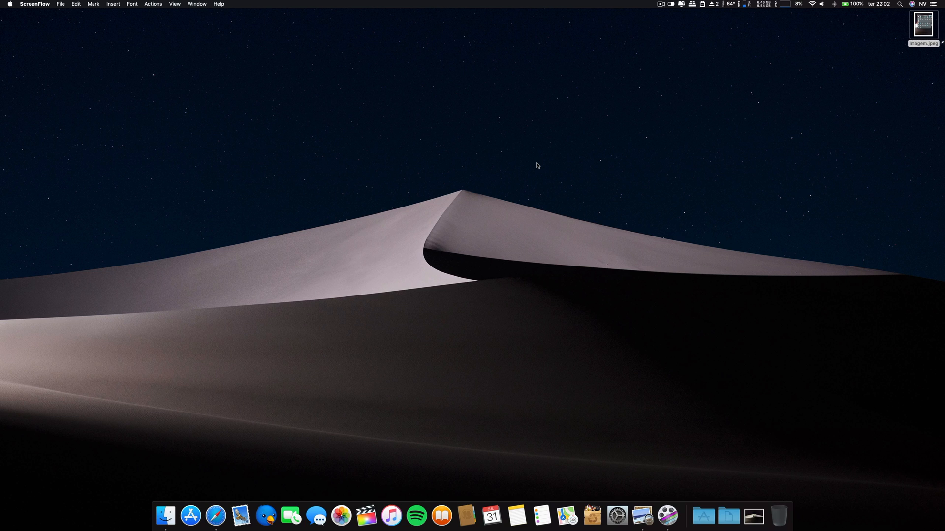
mouse_move(692, 24)
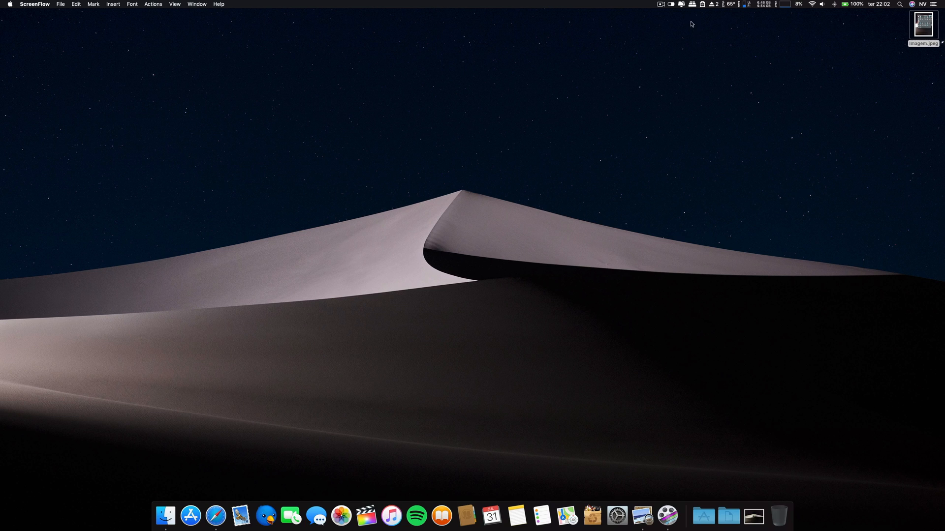
mouse_move(718, 13)
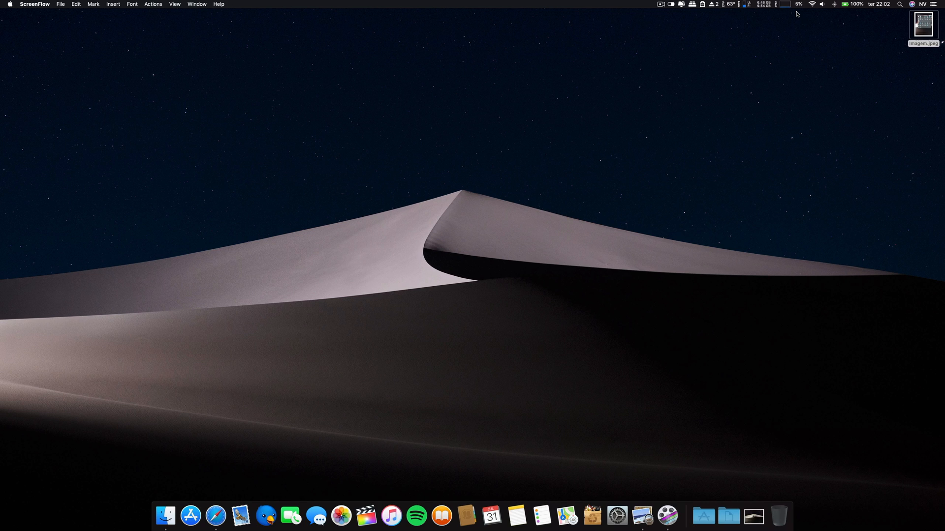
mouse_move(795, 14)
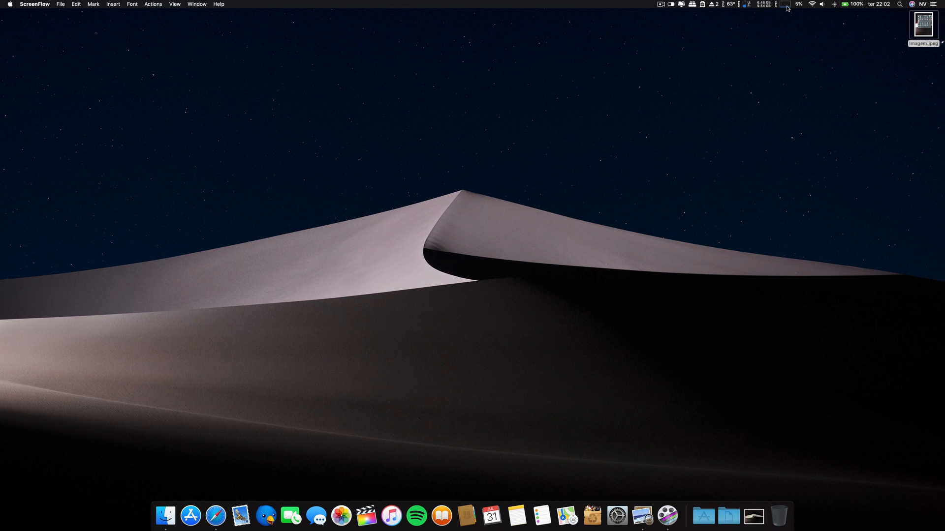
click(786, 4)
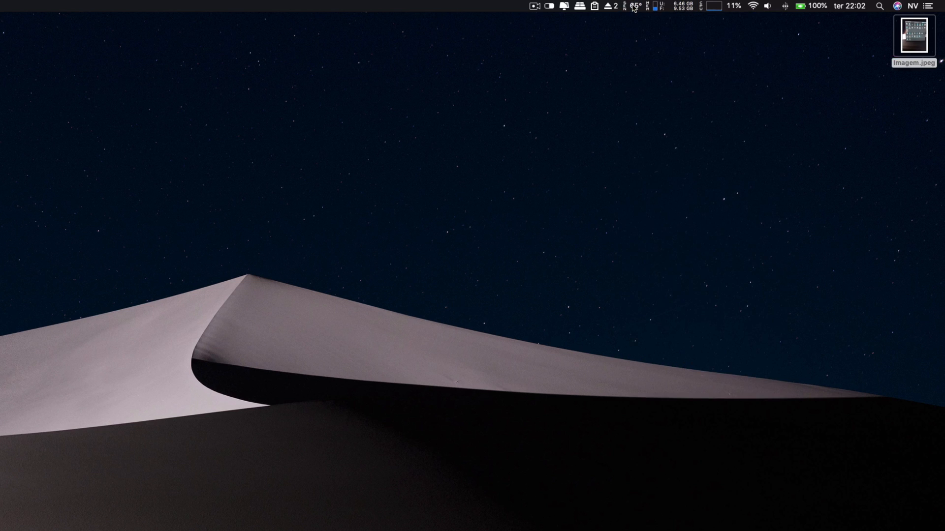
click(633, 6)
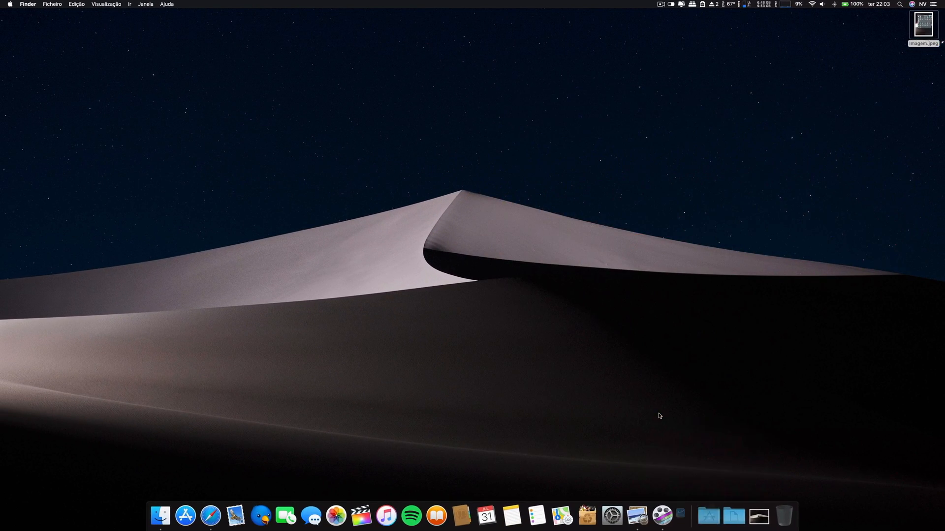
- Launch Intel Power Gadget from the Dock to show its live CPU graphs
click(680, 516)
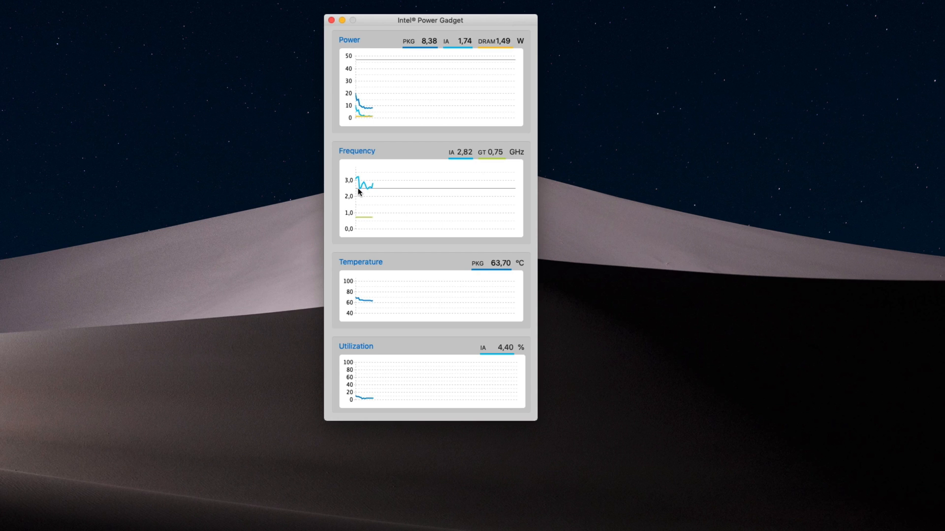
mouse_move(410, 178)
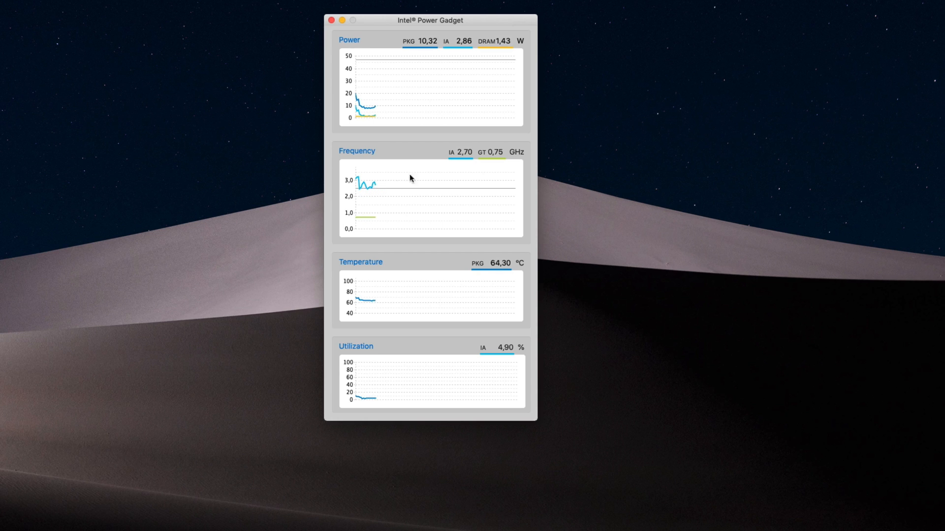
mouse_move(402, 192)
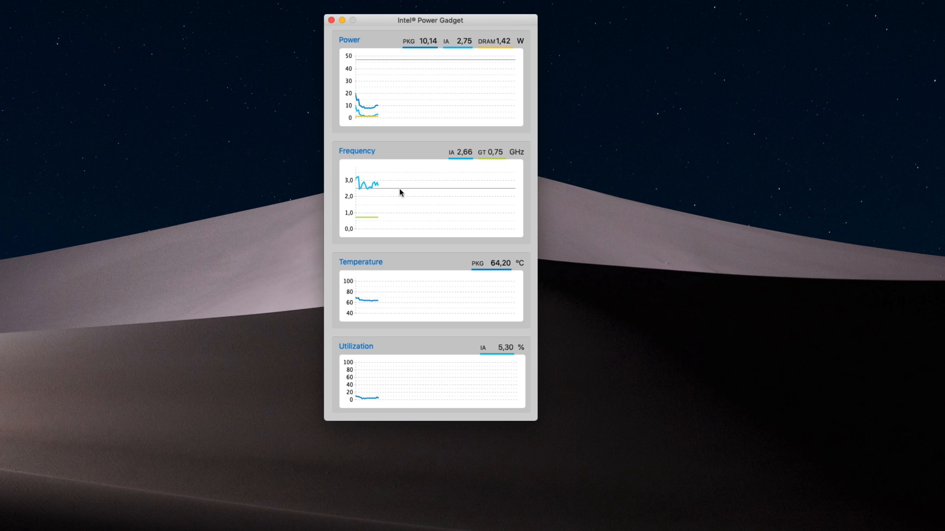
mouse_move(508, 192)
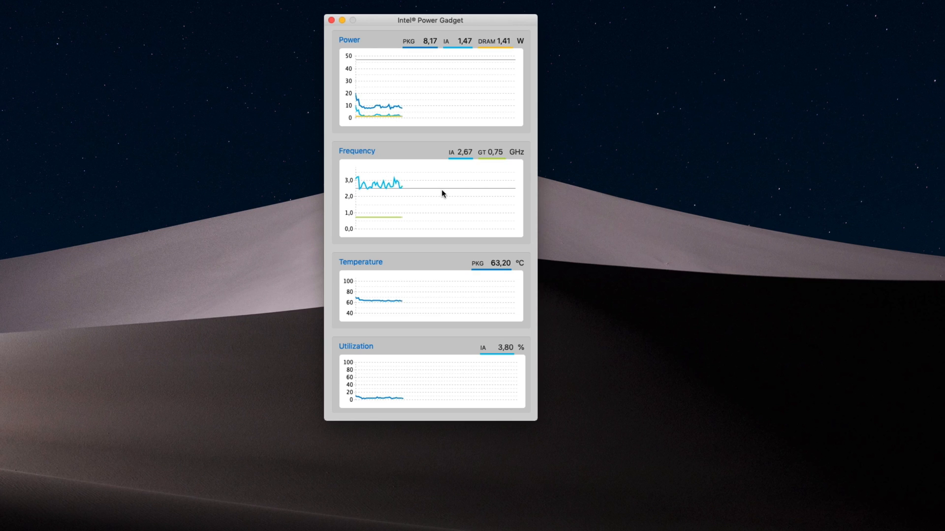
mouse_move(427, 190)
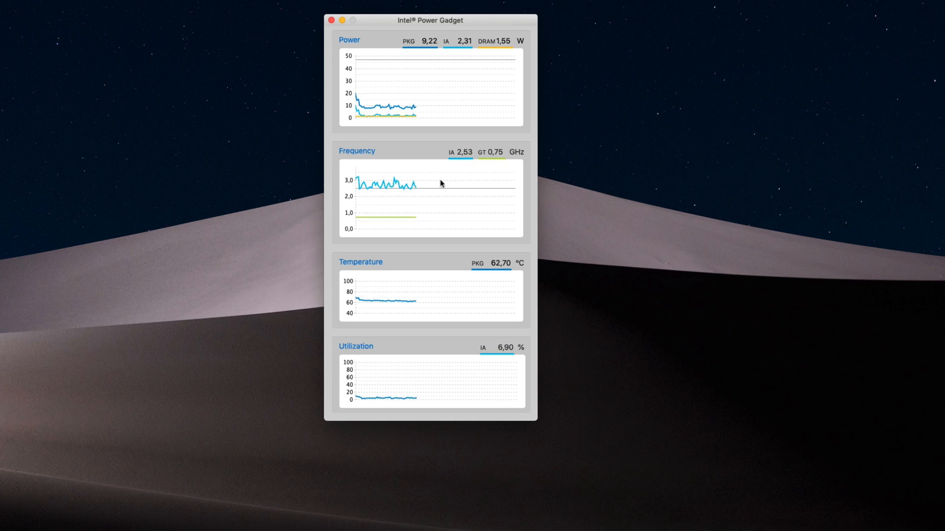
mouse_move(376, 279)
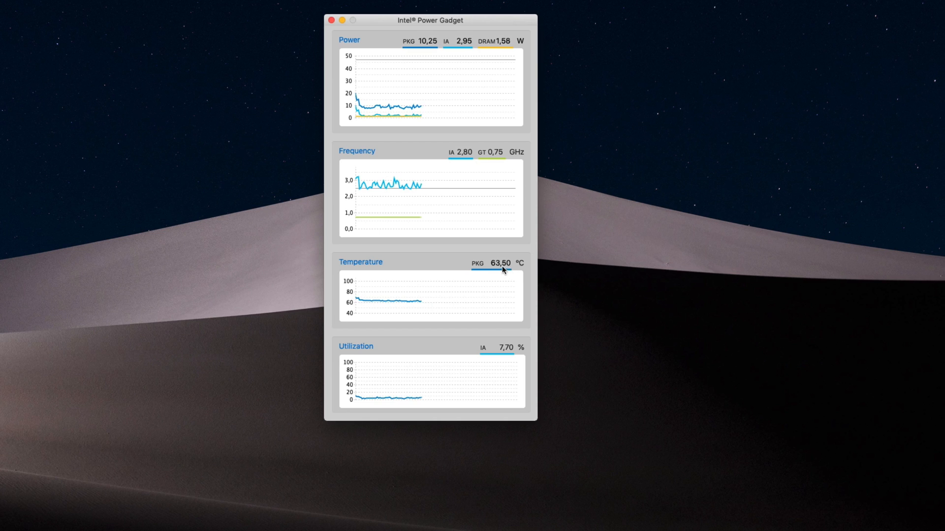
mouse_move(361, 355)
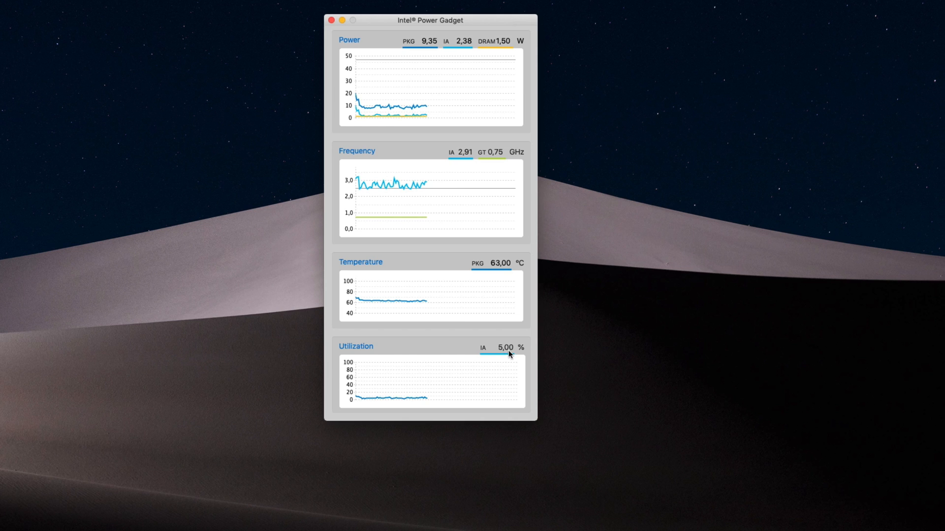
mouse_move(399, 71)
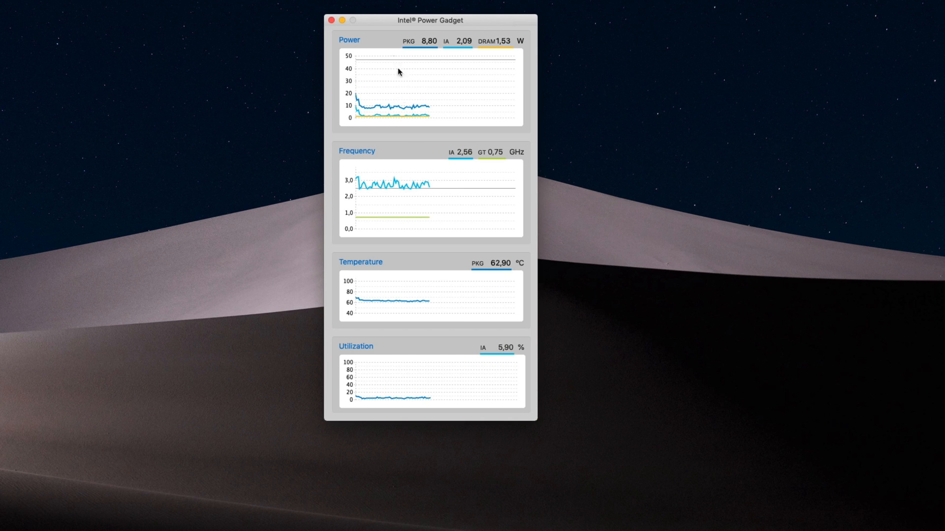
- Close the Power Gadget window and launch Final Cut Pro from the Dock
click(331, 20)
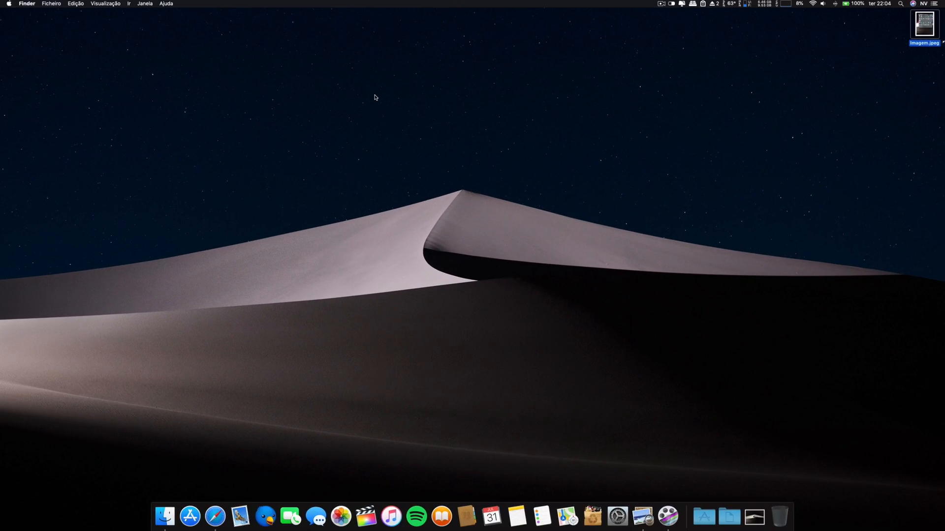
mouse_move(721, 13)
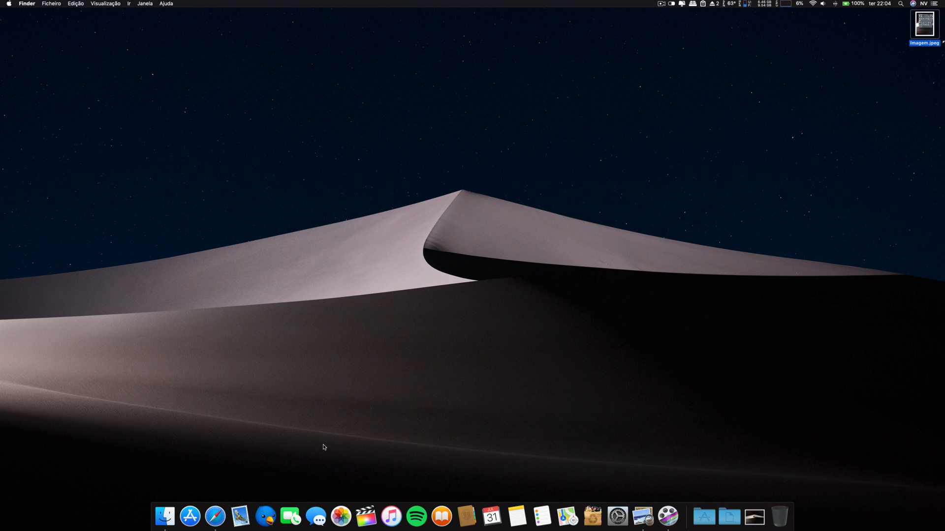
mouse_move(270, 469)
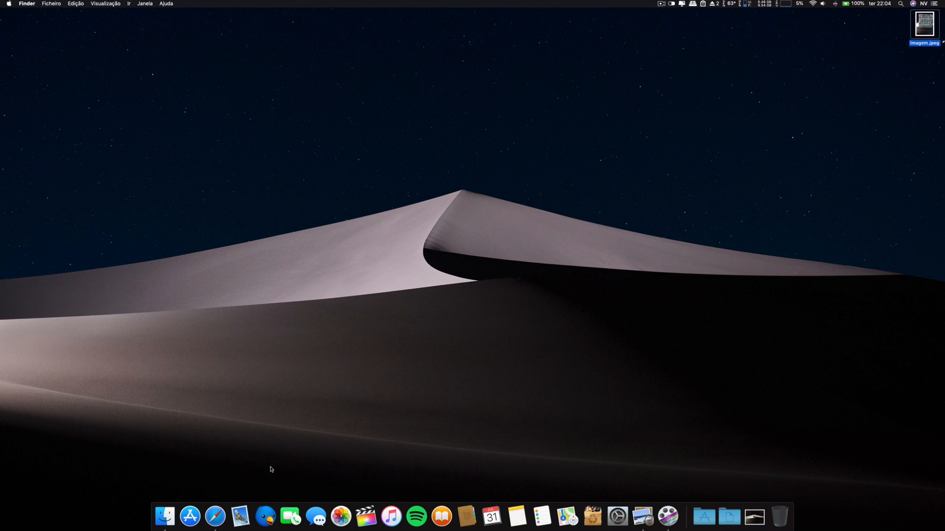
mouse_move(366, 516)
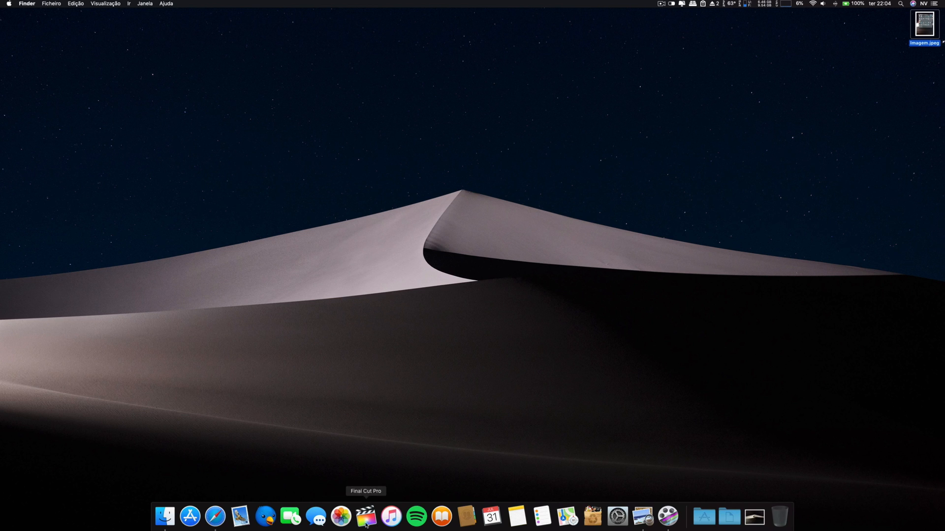
mouse_move(299, 348)
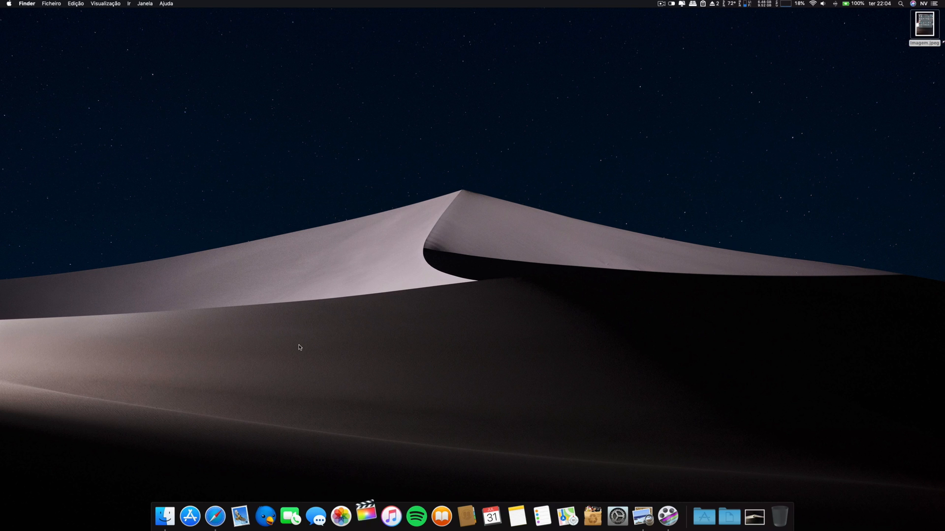
click(366, 517)
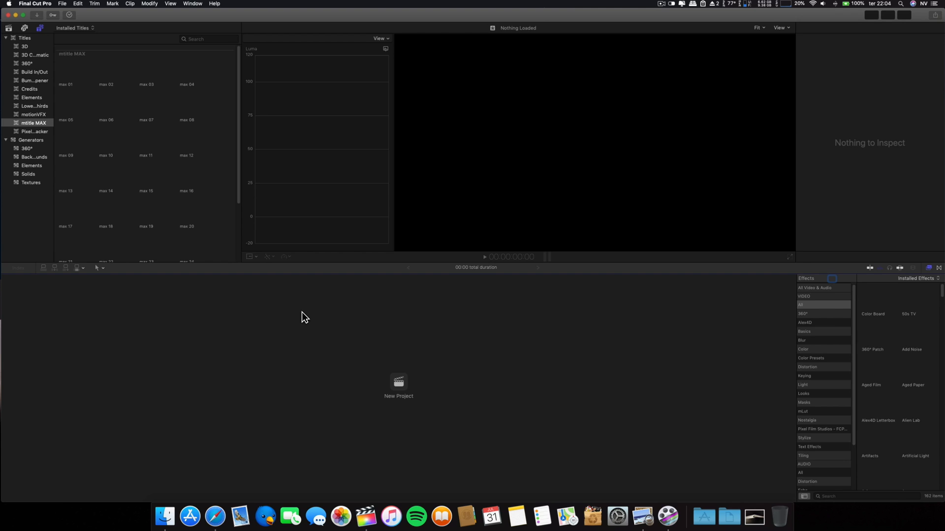
mouse_move(100, 100)
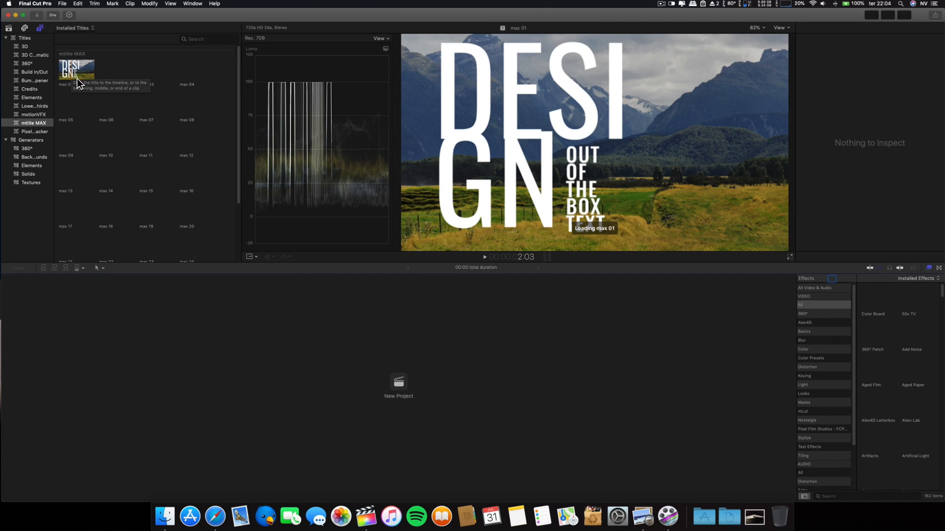
mouse_move(157, 72)
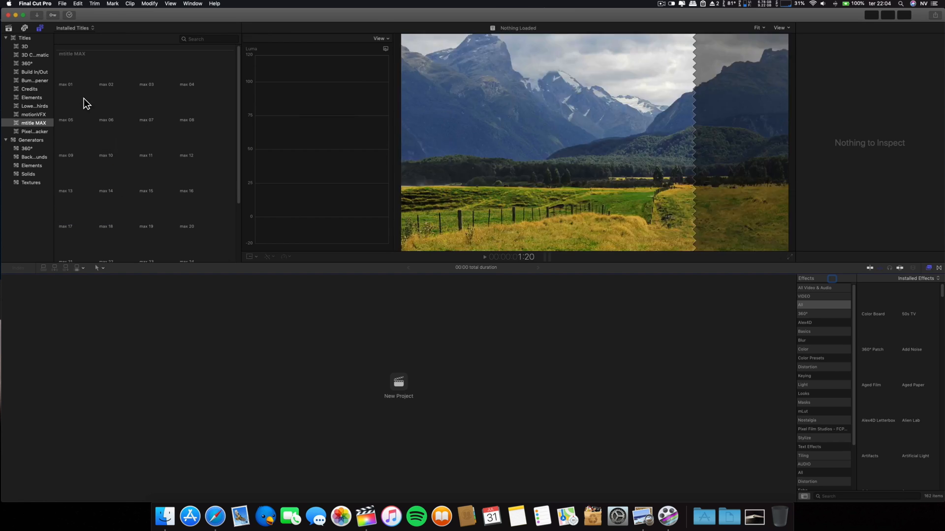
- Browse to the mtitle MAX collection under Titles and preview the max 01 title
click(198, 67)
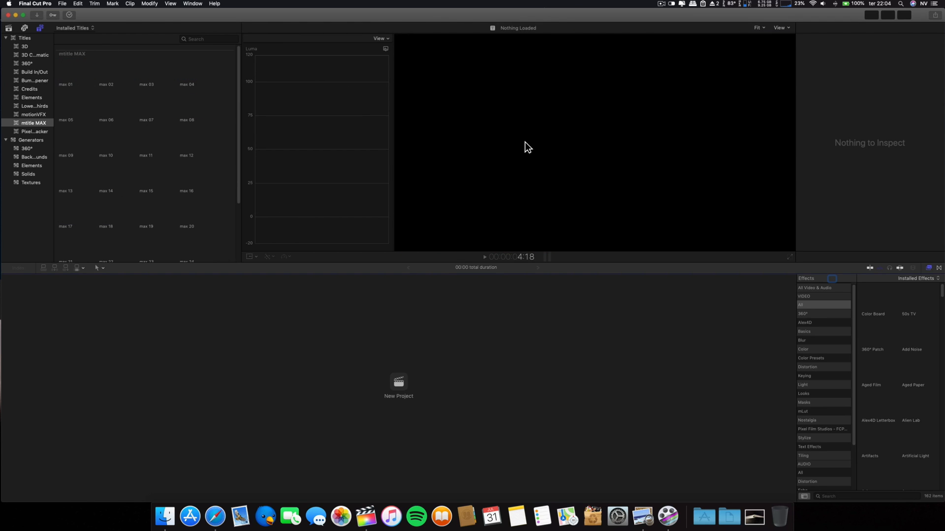
click(76, 68)
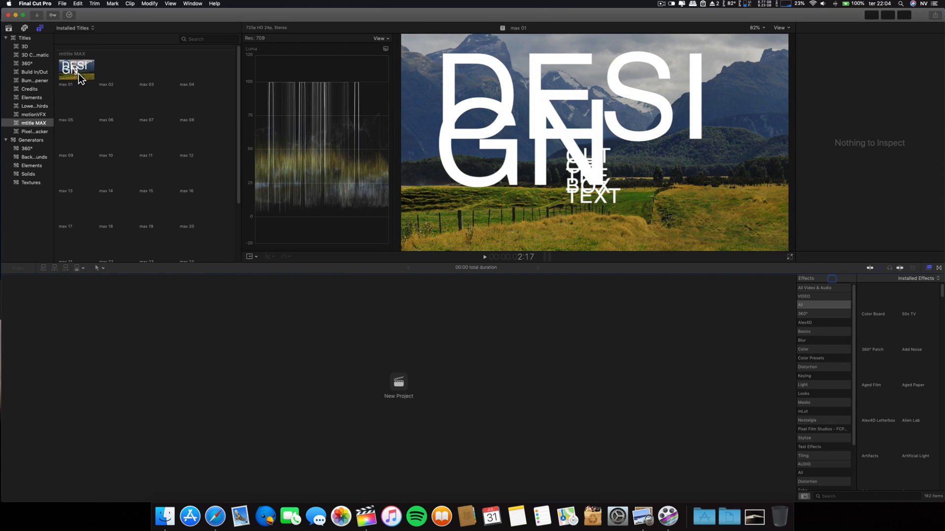
click(91, 136)
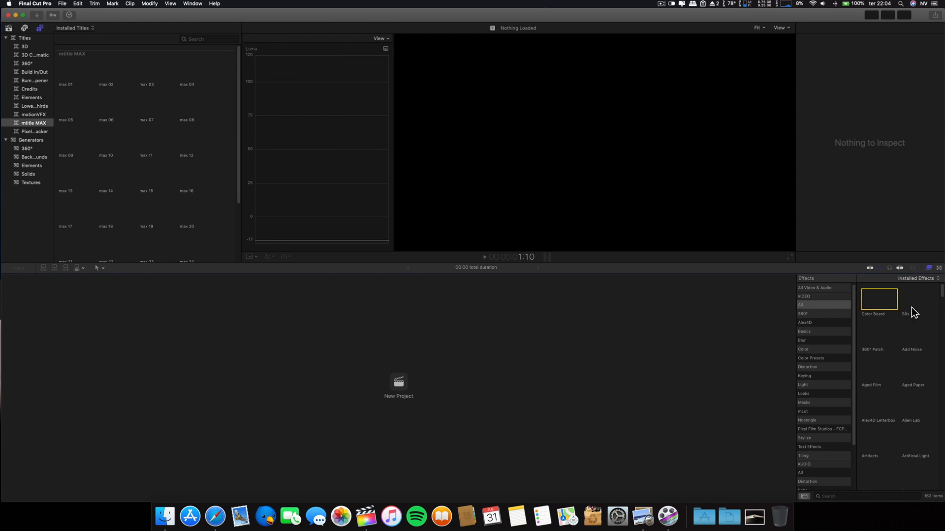
mouse_move(920, 375)
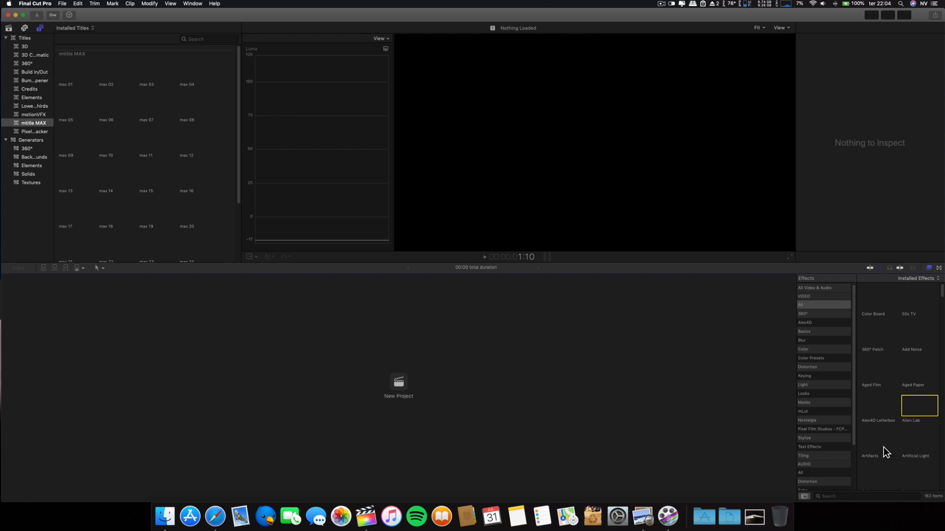
mouse_move(369, 413)
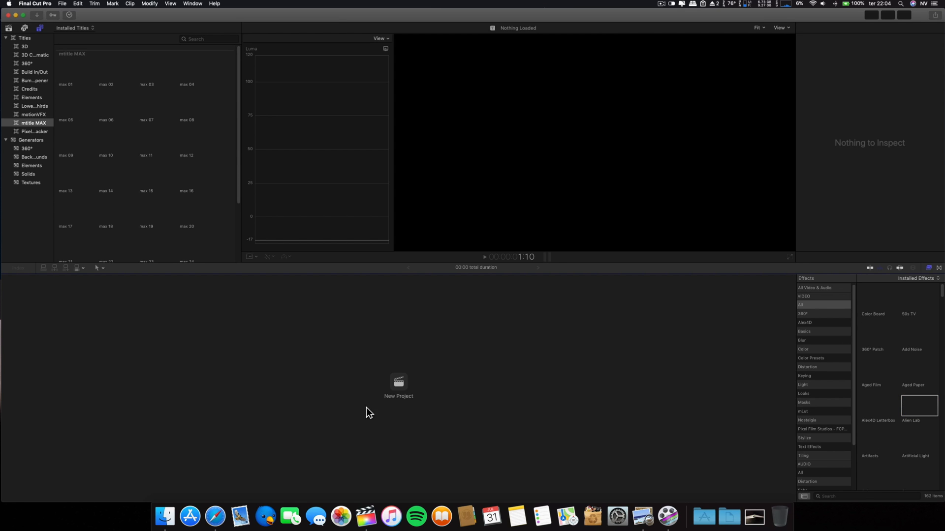
mouse_move(85, 142)
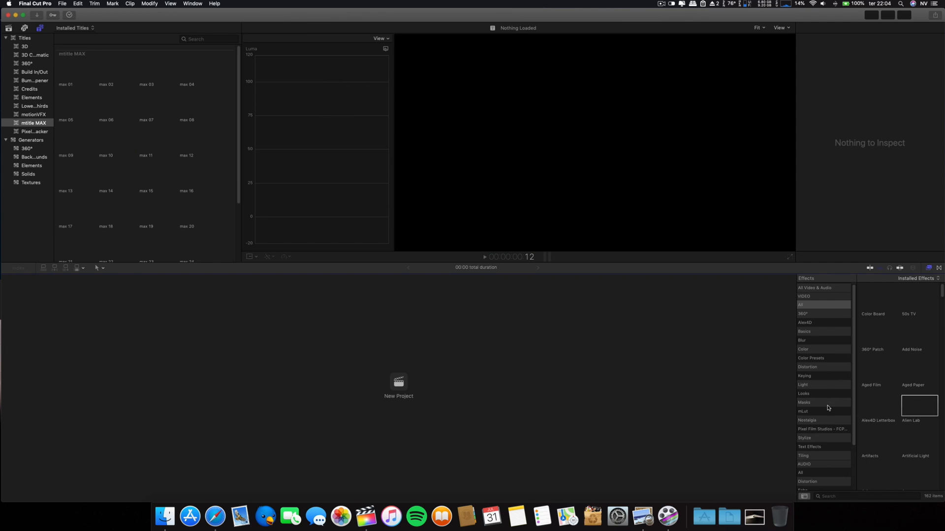
mouse_move(810, 414)
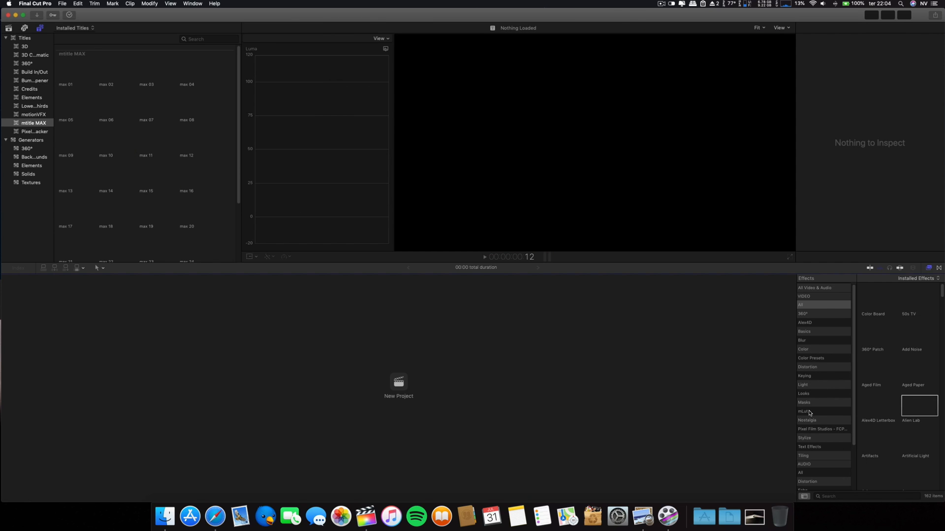
- Filter the Effects browser to the mLut category, showing only mLut by motionVFX
click(803, 412)
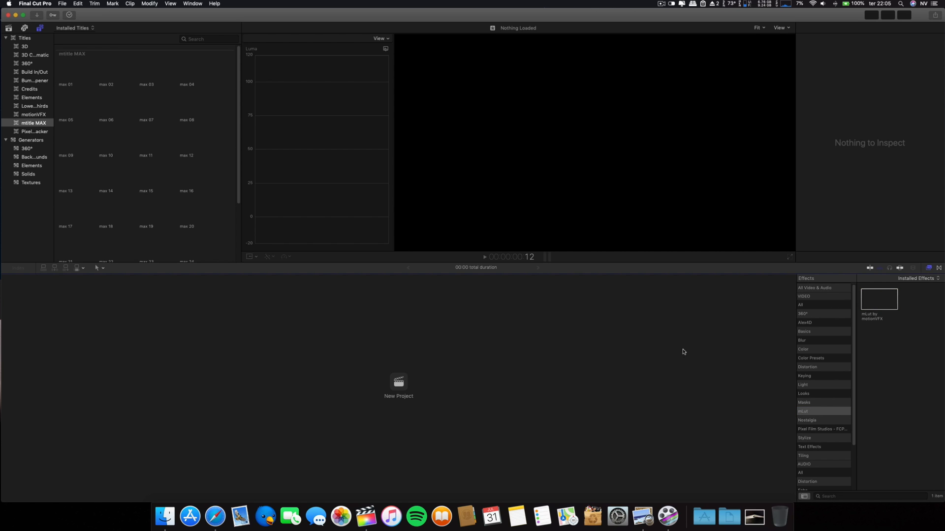
mouse_move(24, 57)
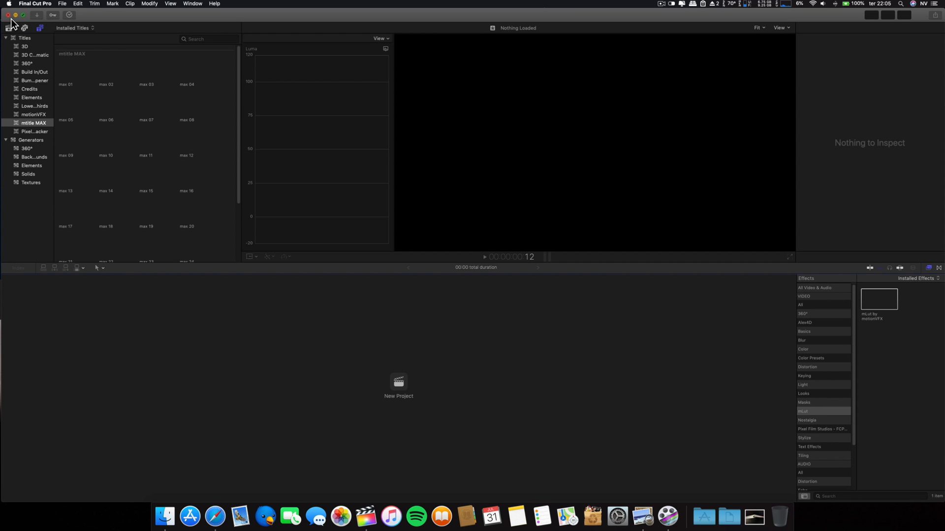
mouse_move(335, 349)
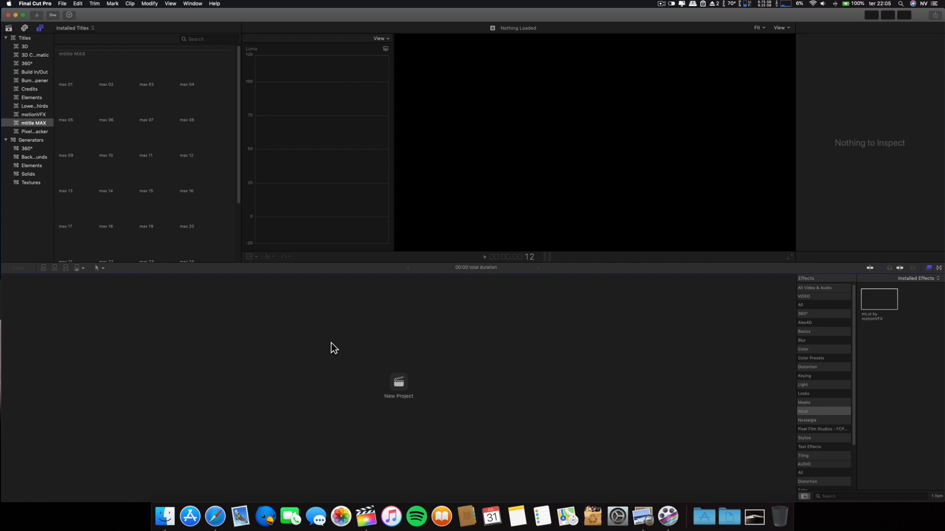
mouse_move(315, 383)
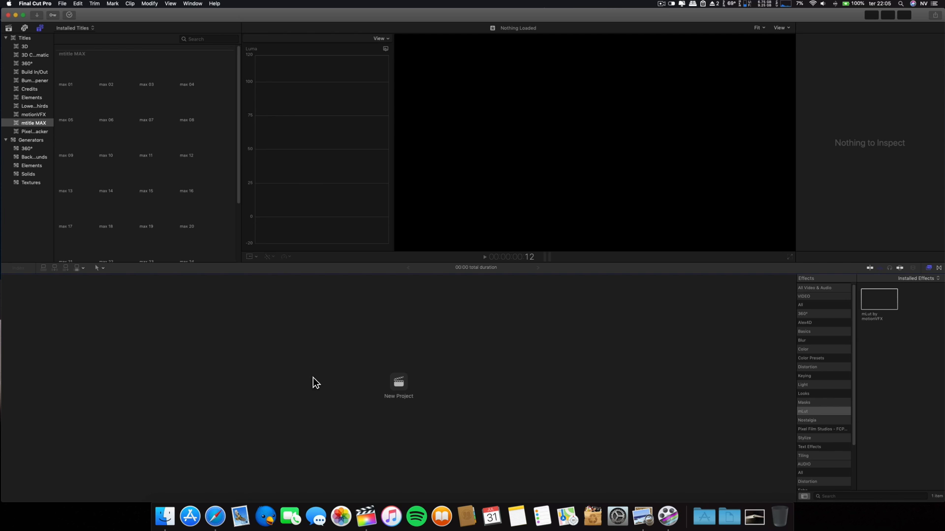
mouse_move(279, 381)
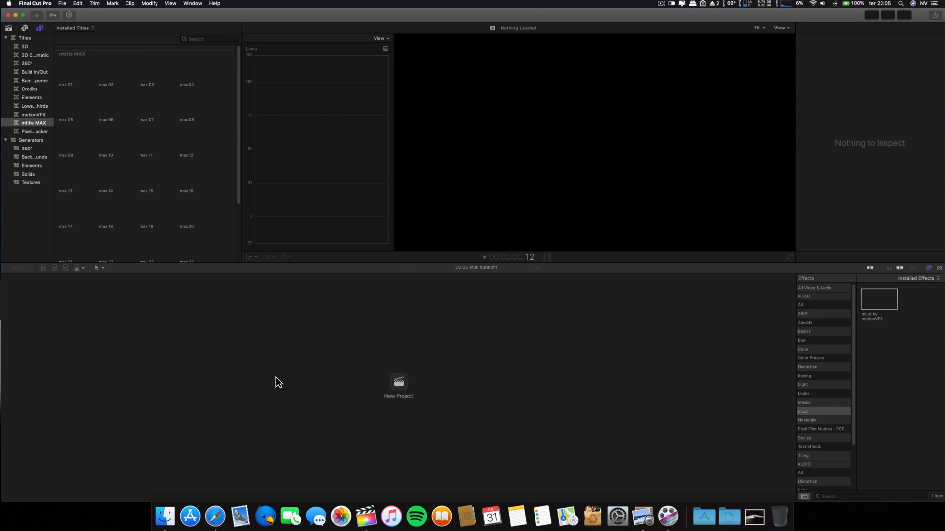
- Bring up Safari's Google window from the Dock, then close it again
click(216, 517)
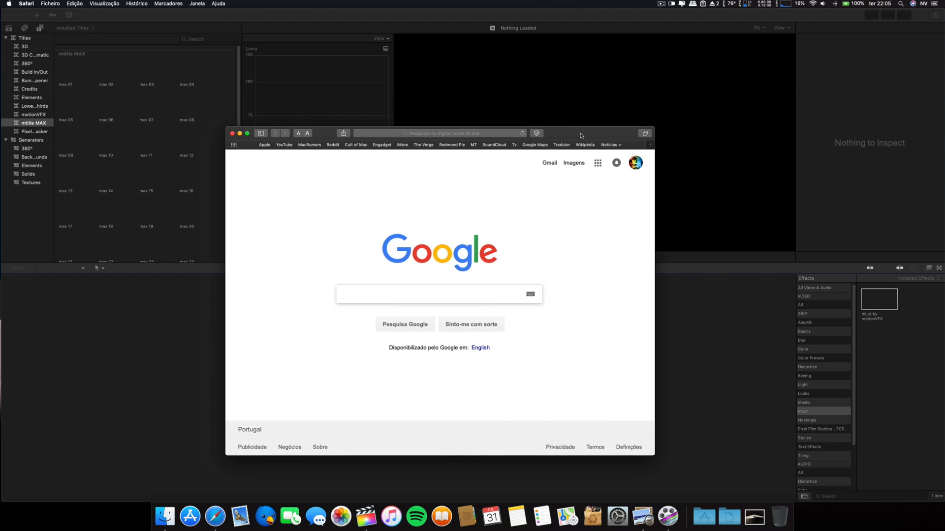
mouse_move(162, 85)
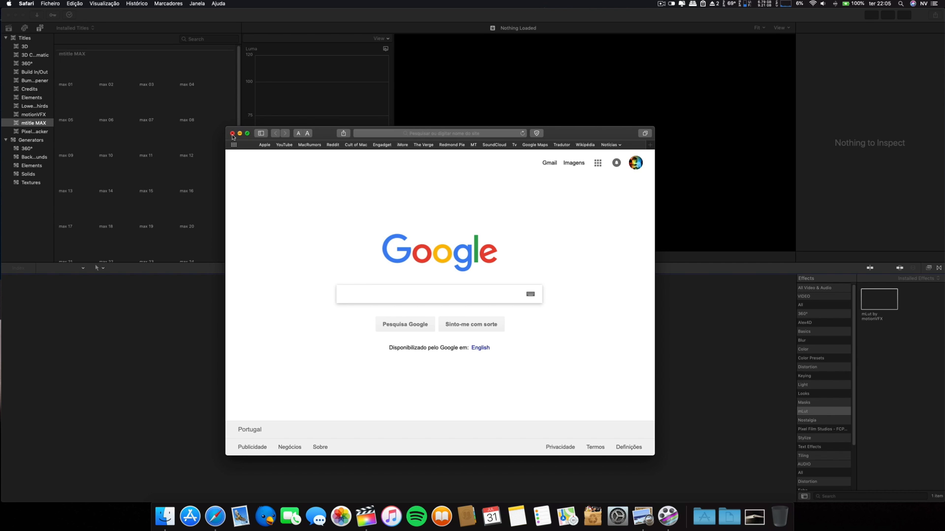
click(232, 133)
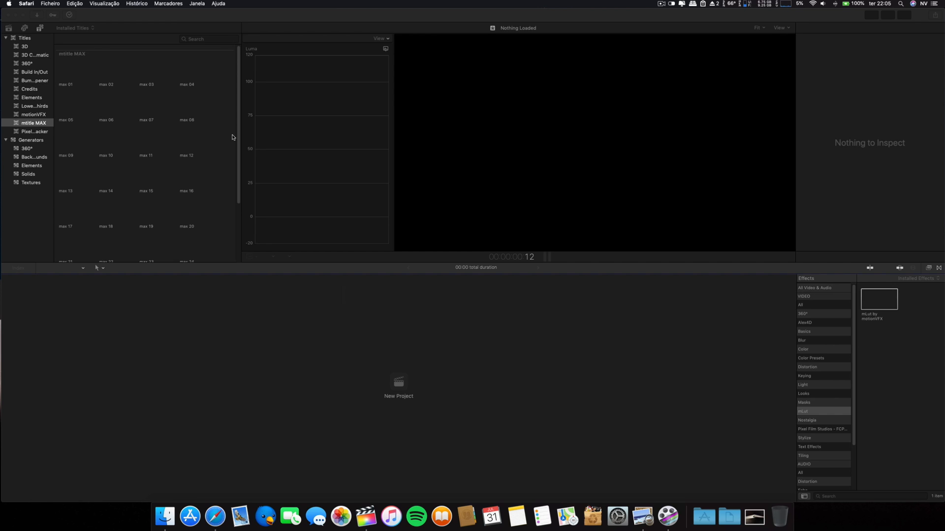
mouse_move(163, 14)
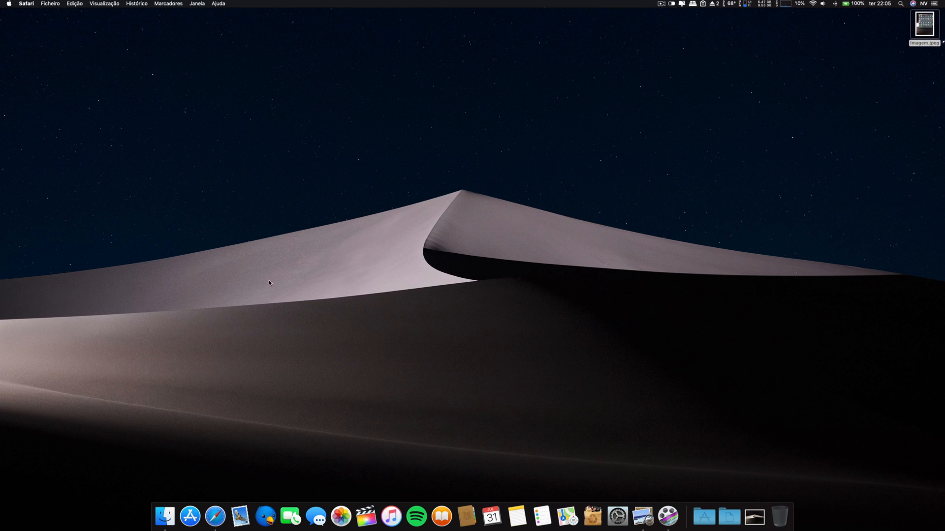
mouse_move(366, 516)
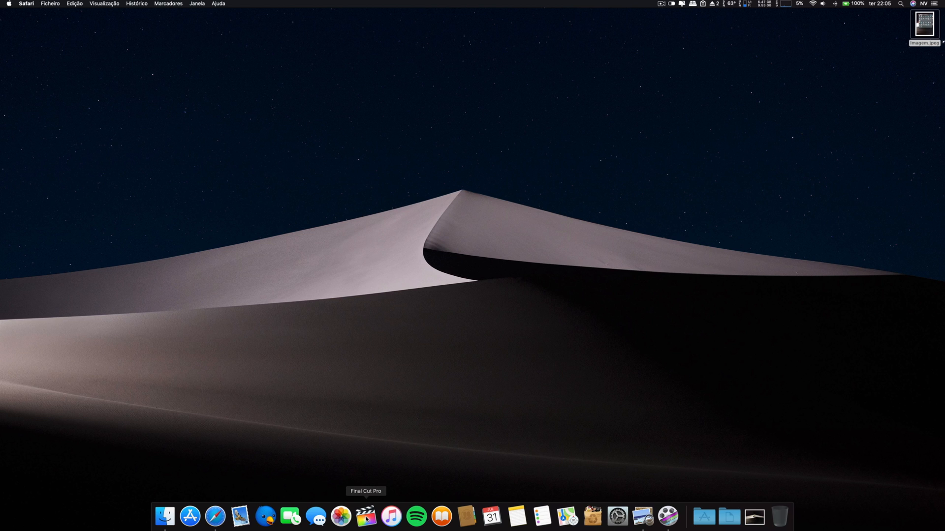
mouse_move(704, 517)
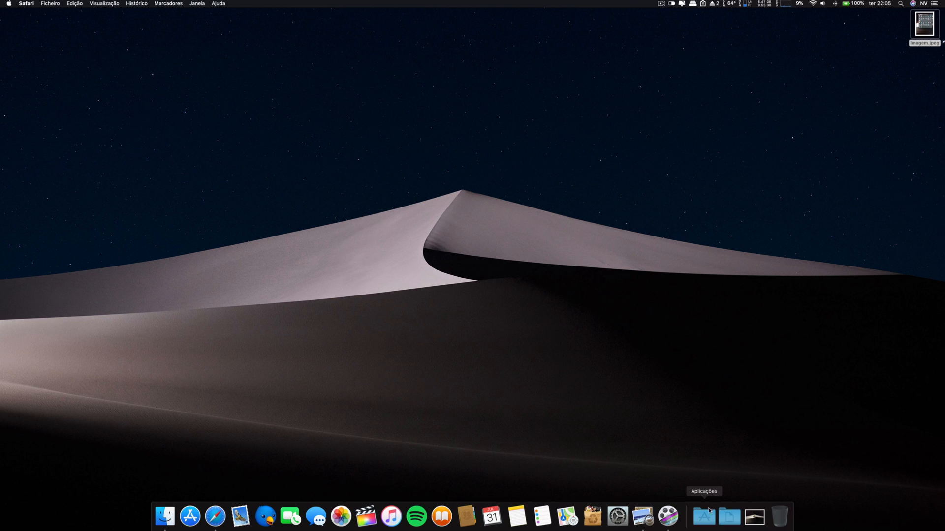
mouse_move(753, 359)
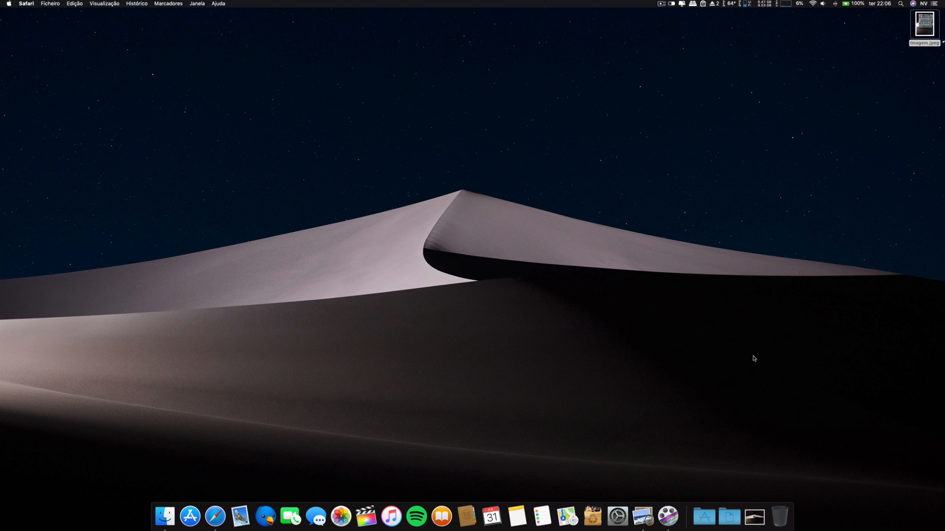
mouse_move(674, 356)
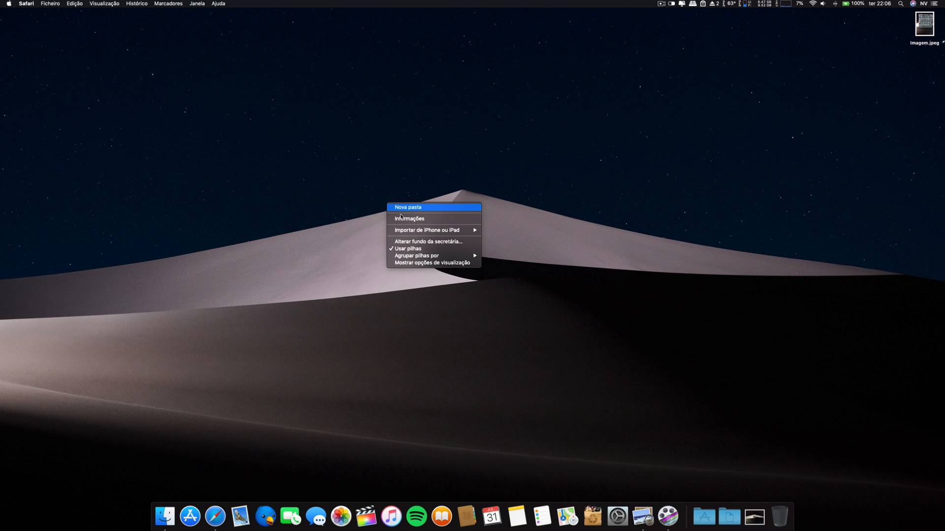
mouse_move(428, 231)
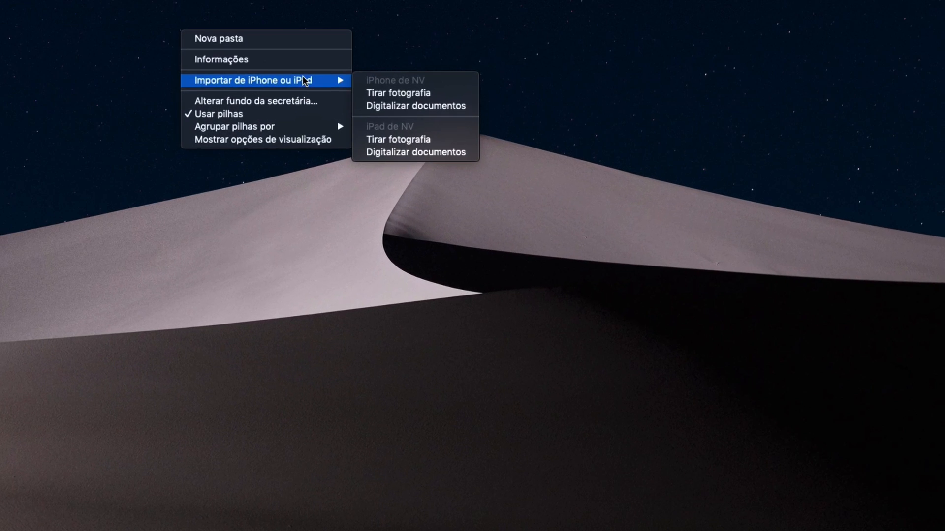
- Choose Take Photo under the iPhone in the desktop's Import from iPhone or iPad menu
click(399, 93)
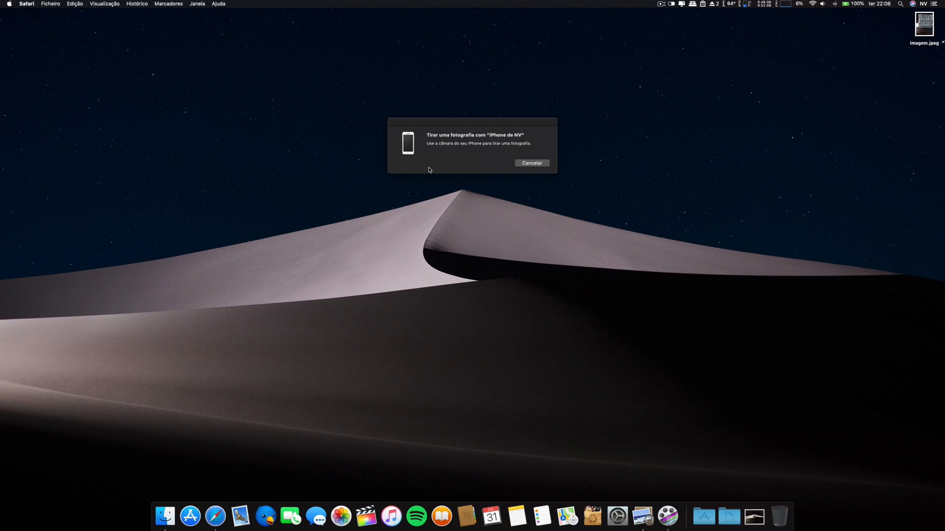
- Accept the captured iPhone photo so it lands on the desktop as Imagem 2.jpeg
click(531, 162)
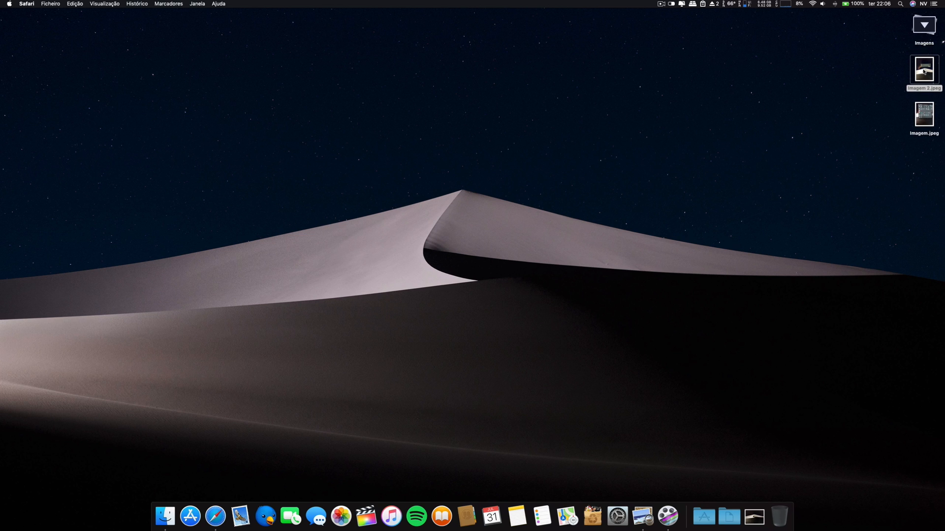
double_click(923, 68)
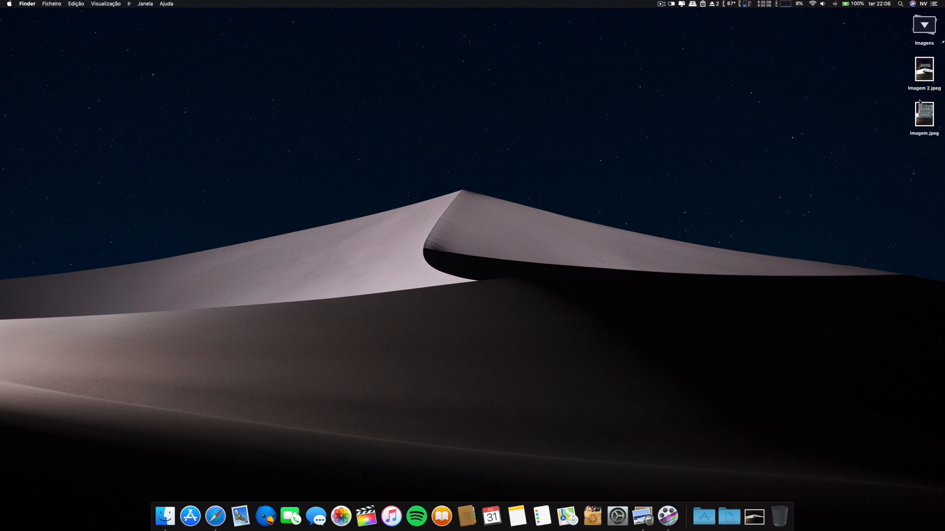
mouse_move(753, 517)
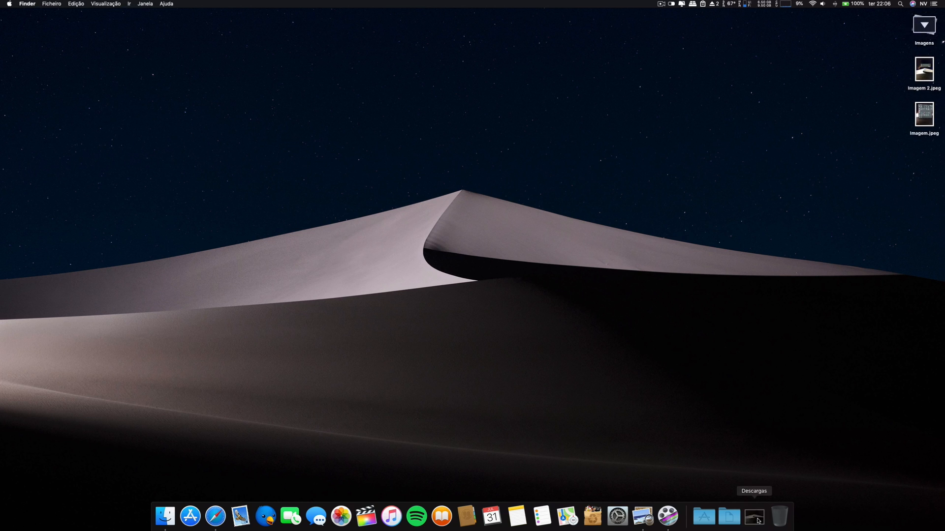
click(754, 517)
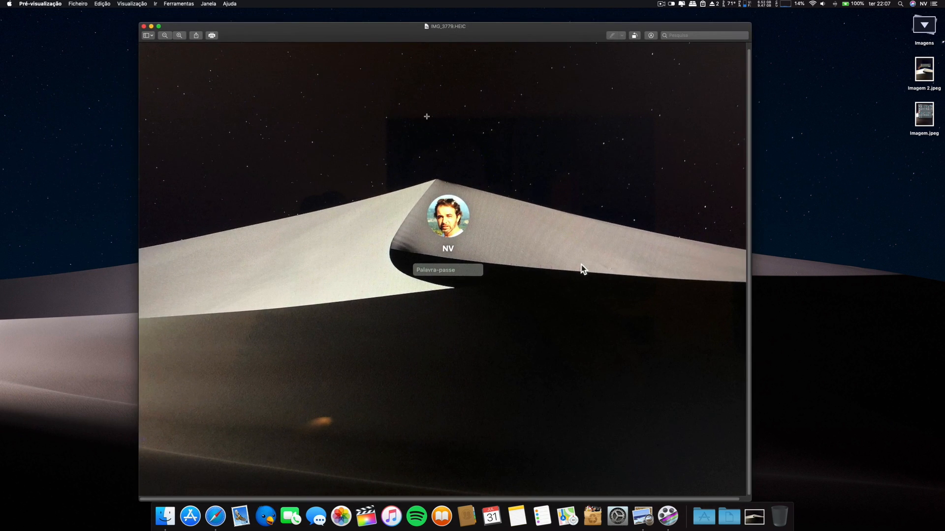
mouse_move(473, 321)
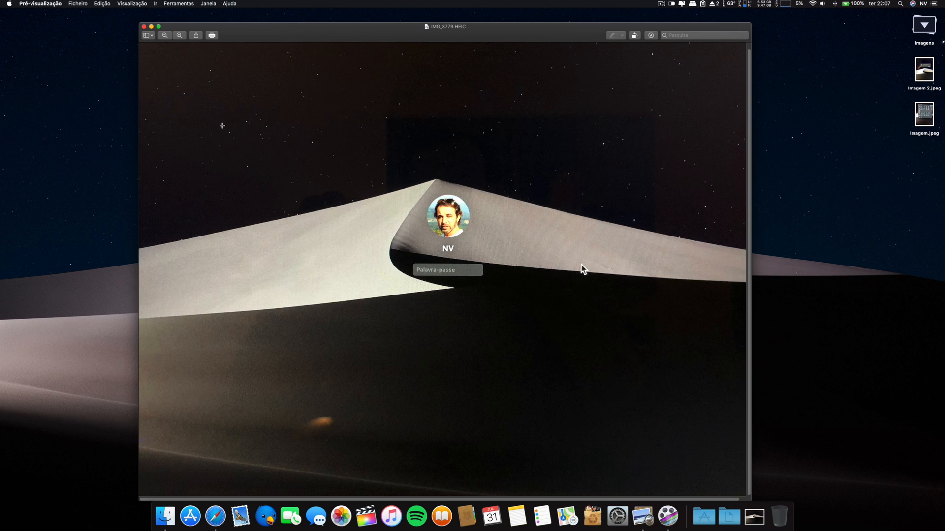
mouse_move(452, 136)
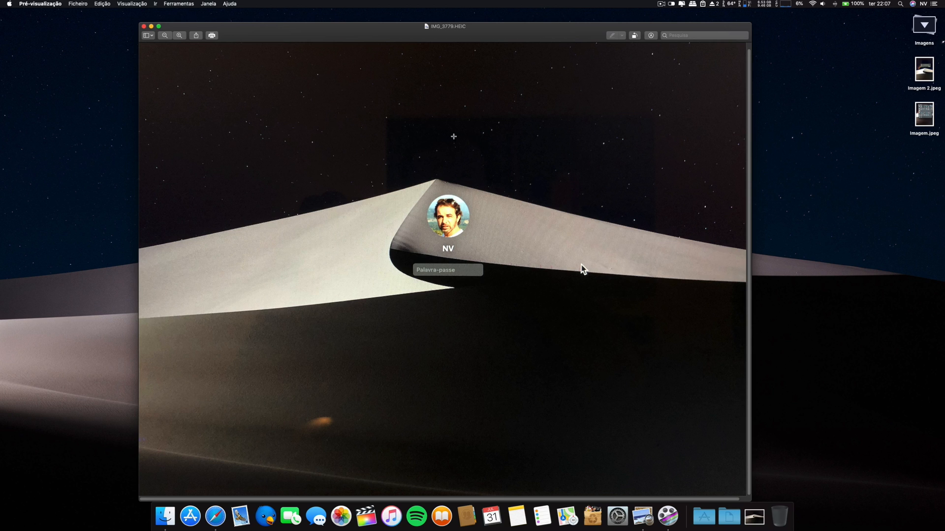
mouse_move(314, 252)
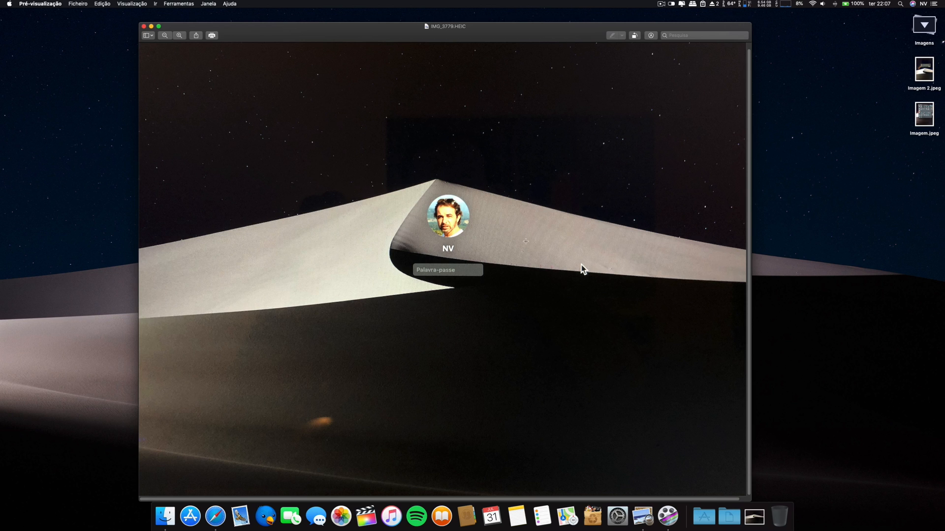
mouse_move(156, 41)
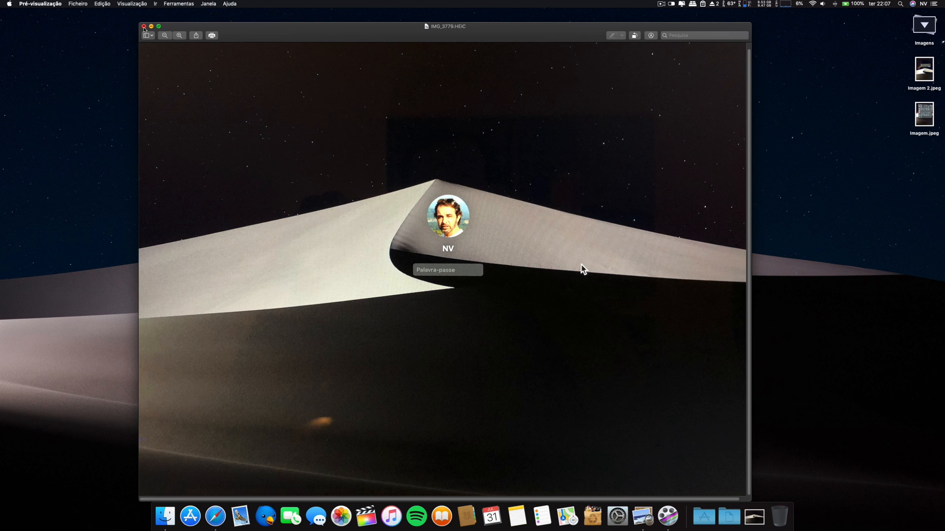
click(144, 27)
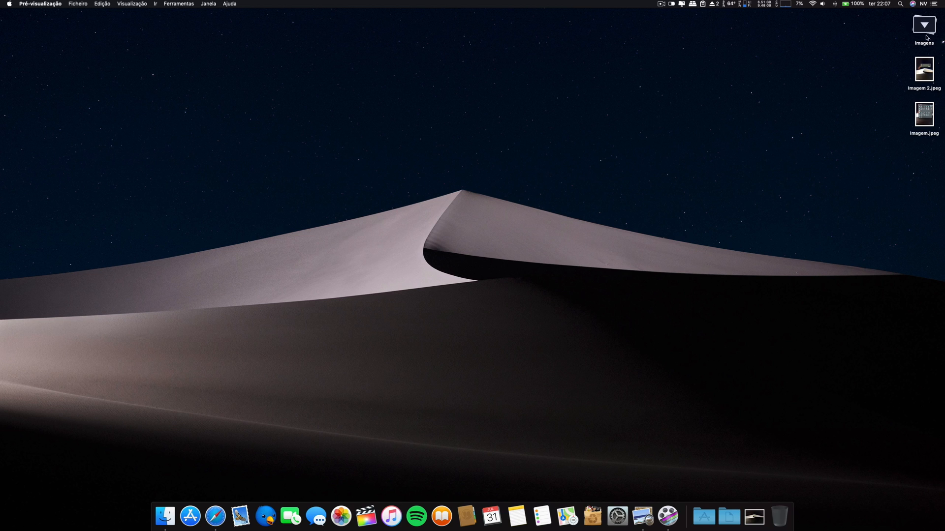
- Gather the desktop images into the Imagens stack and launch FaceTime
click(415, 347)
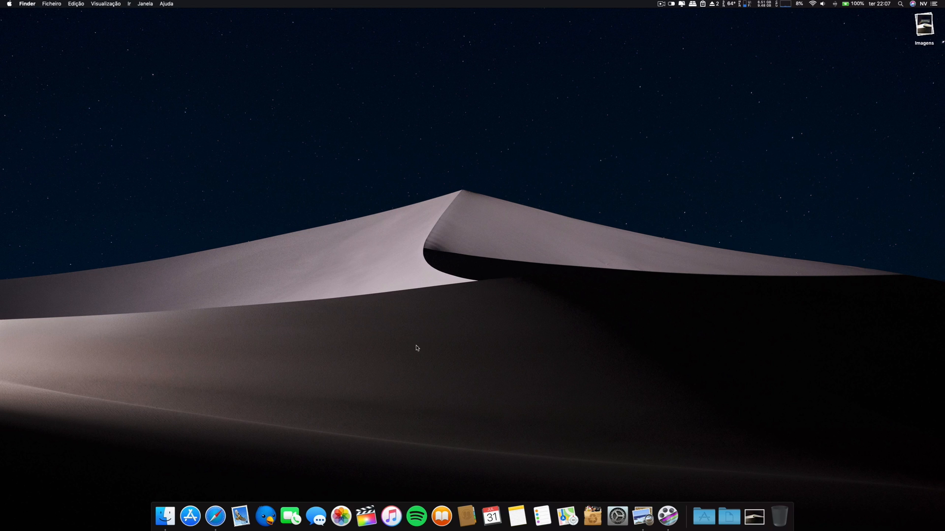
mouse_move(289, 517)
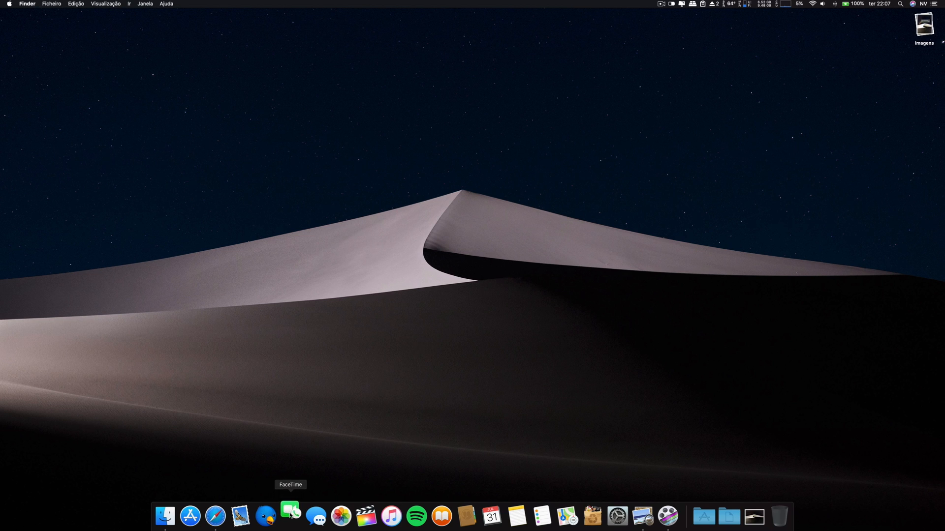
click(290, 517)
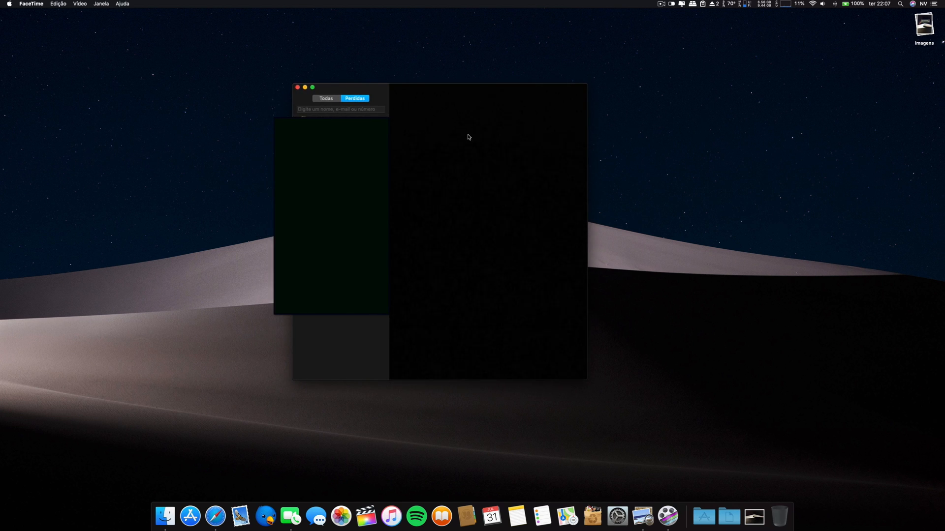
- Review the Vídeo menu's camera and audio list, keeping iSight do monitor, then dismiss it
click(79, 4)
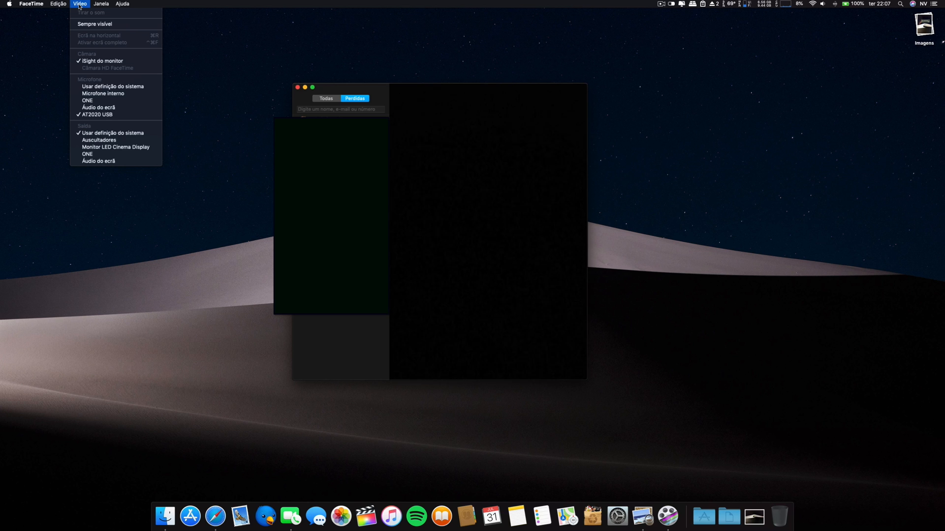
mouse_move(102, 61)
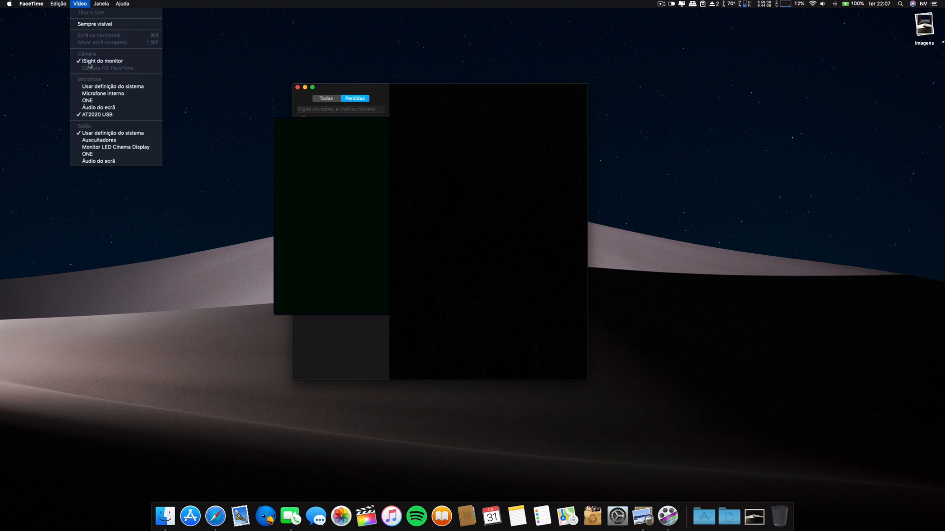
mouse_move(102, 61)
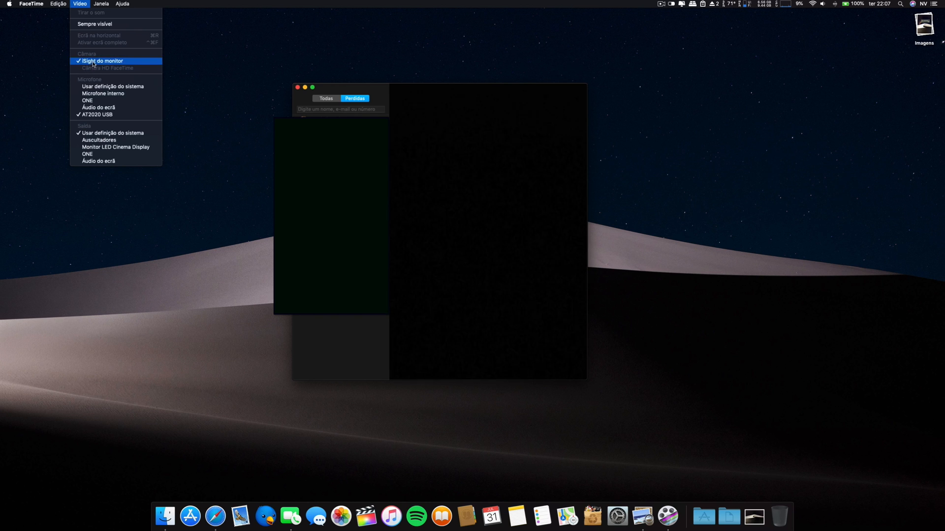
mouse_move(108, 63)
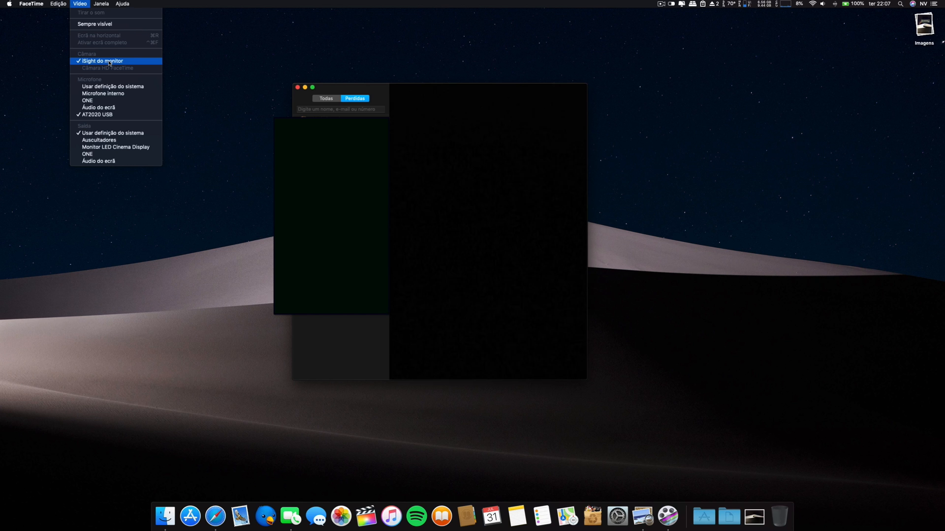
mouse_move(105, 72)
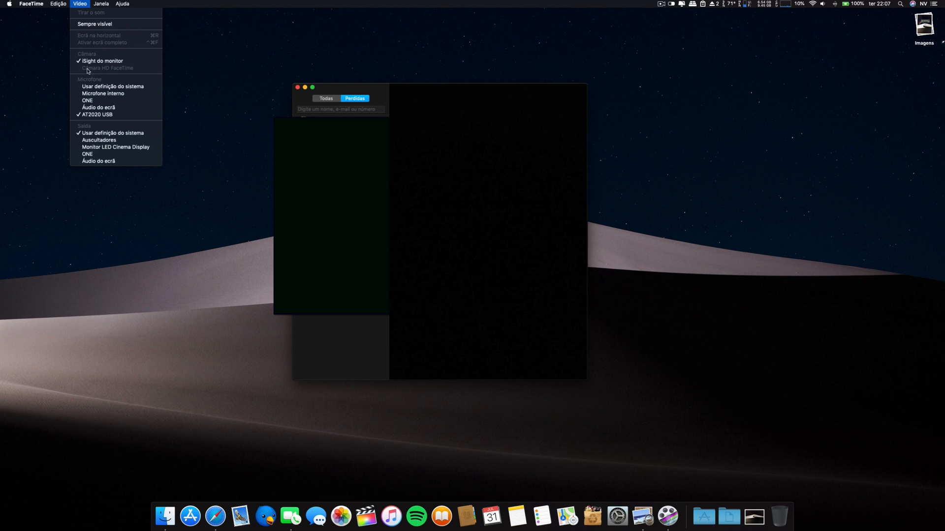
mouse_move(93, 71)
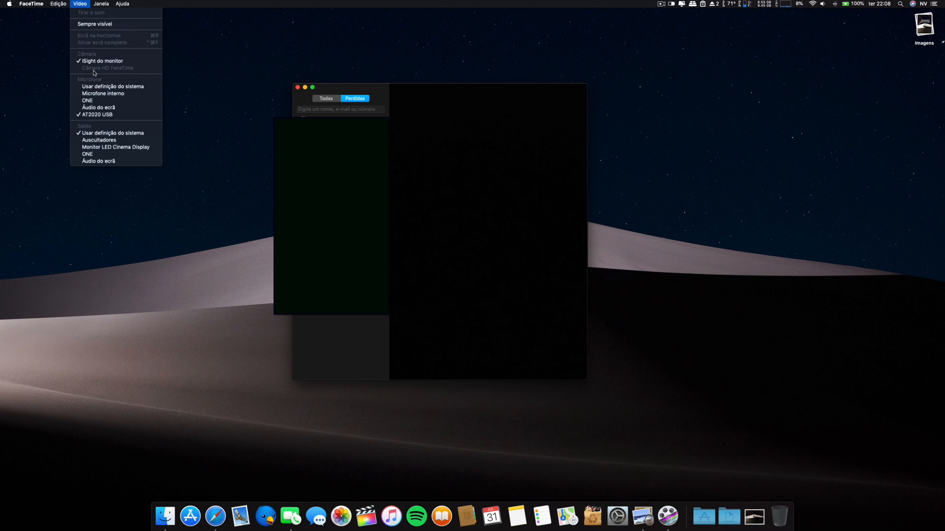
click(37, 74)
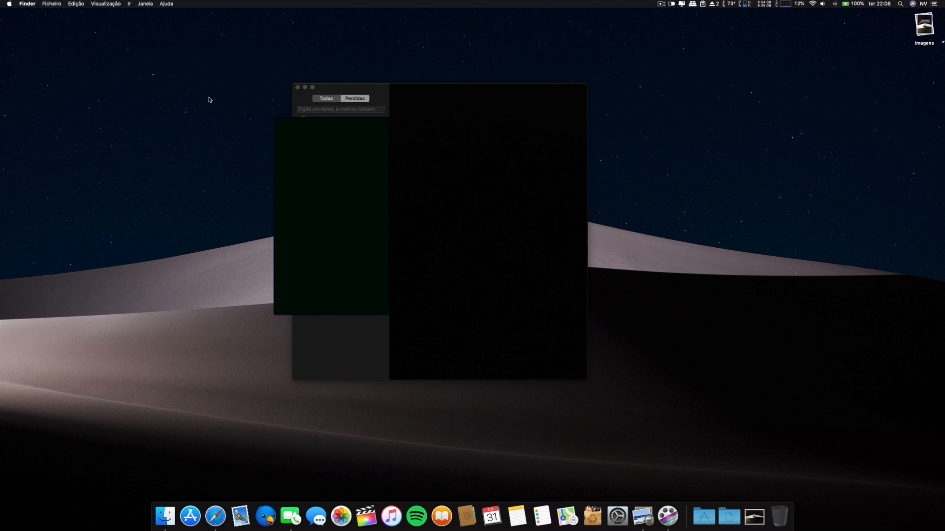
- Close the FaceTime window, leaving the empty desktop with the Imagens stack
click(297, 88)
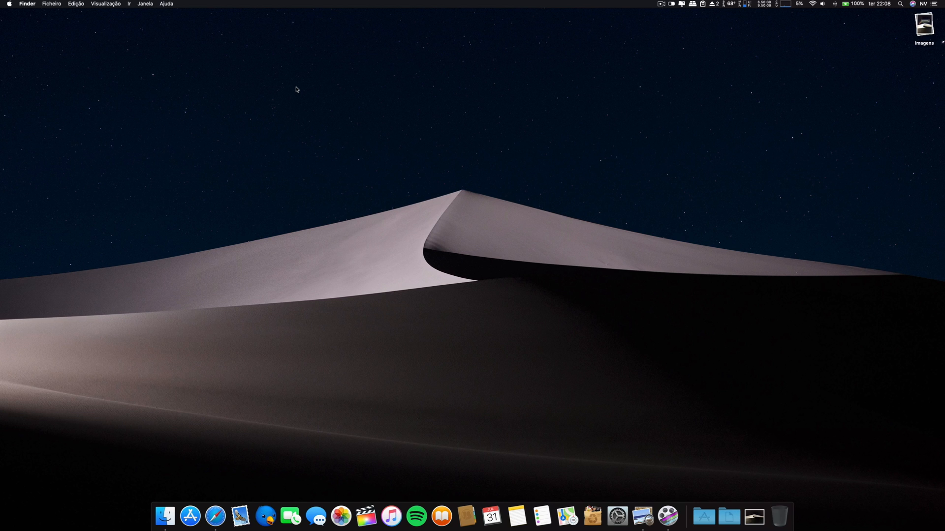
mouse_move(493, 233)
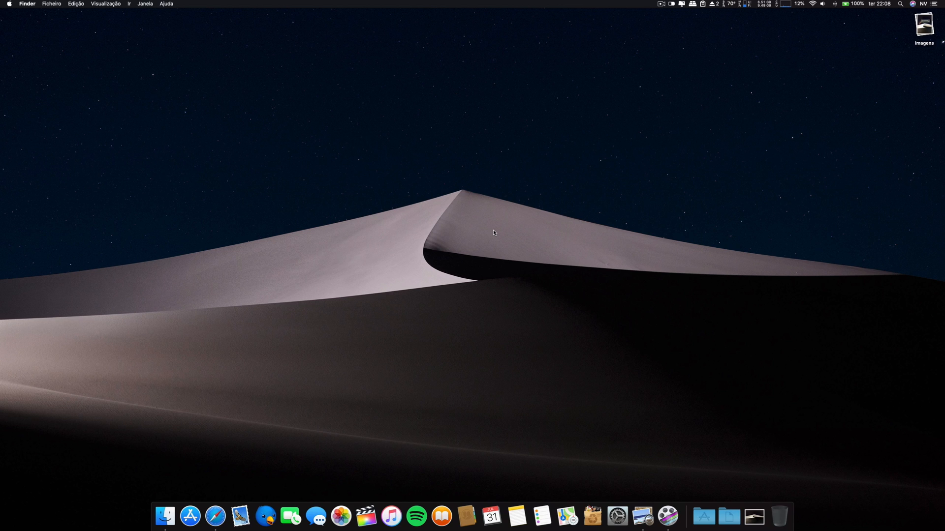
mouse_move(517, 277)
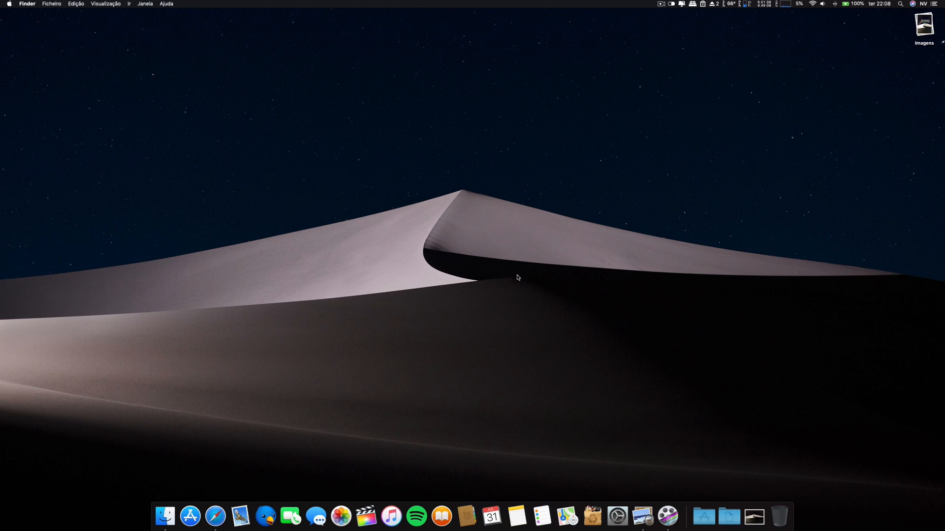
mouse_move(490, 339)
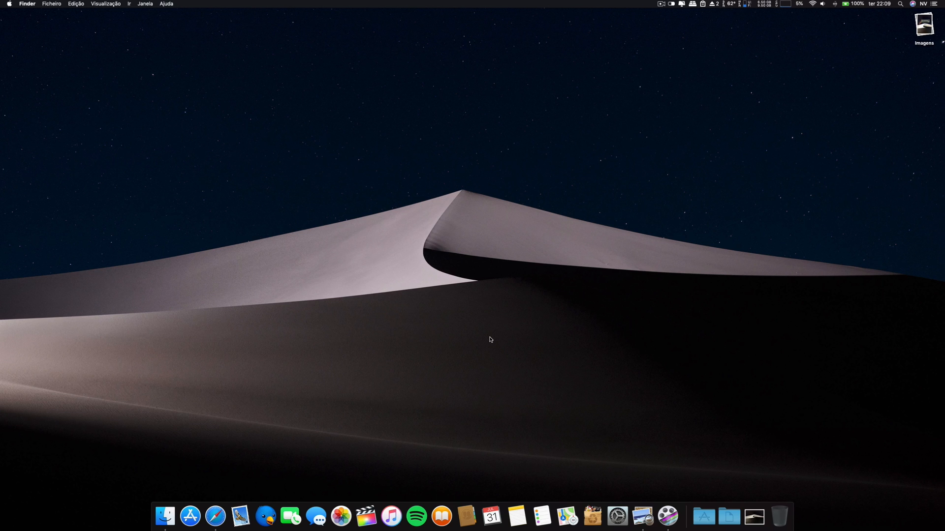
mouse_move(315, 517)
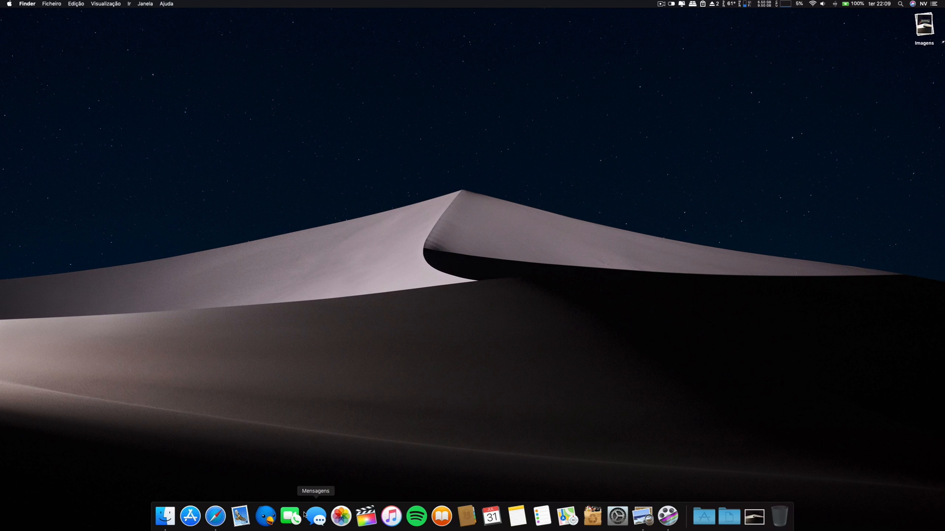
mouse_move(386, 378)
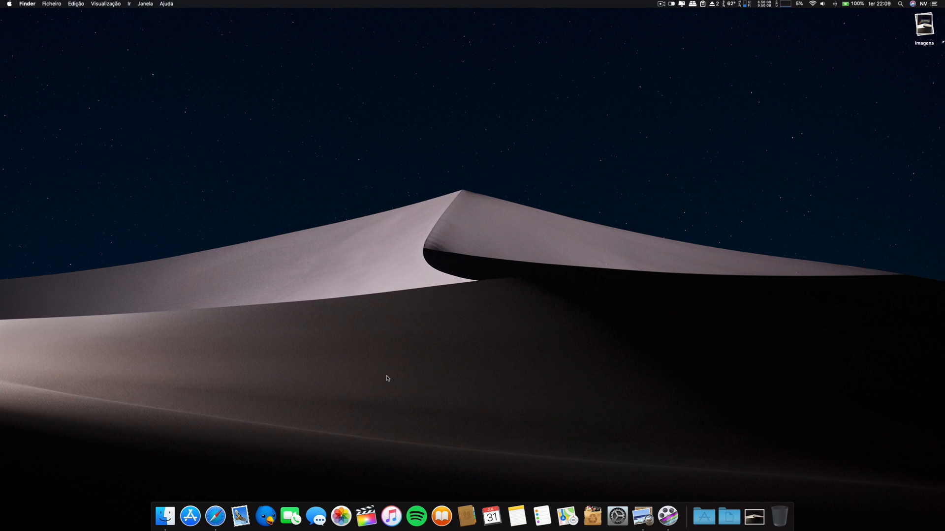
mouse_move(913, 92)
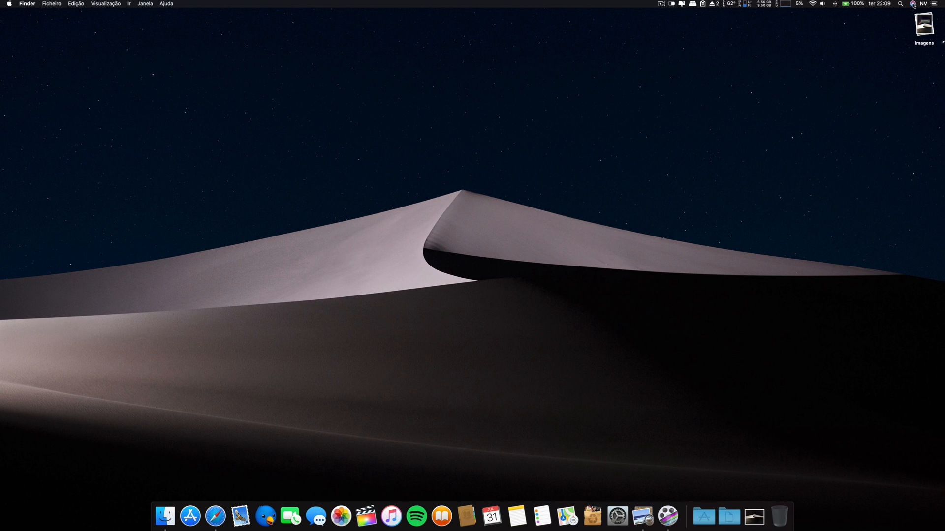
click(911, 4)
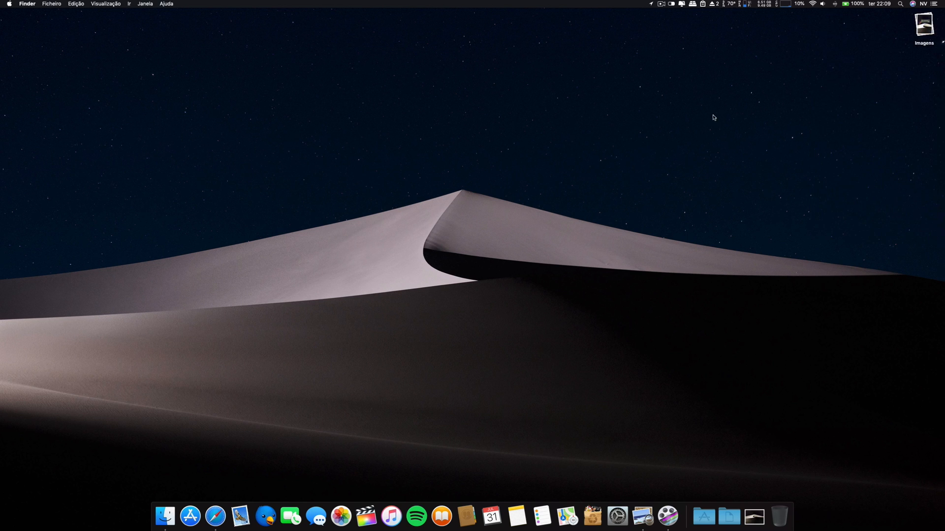
mouse_move(616, 455)
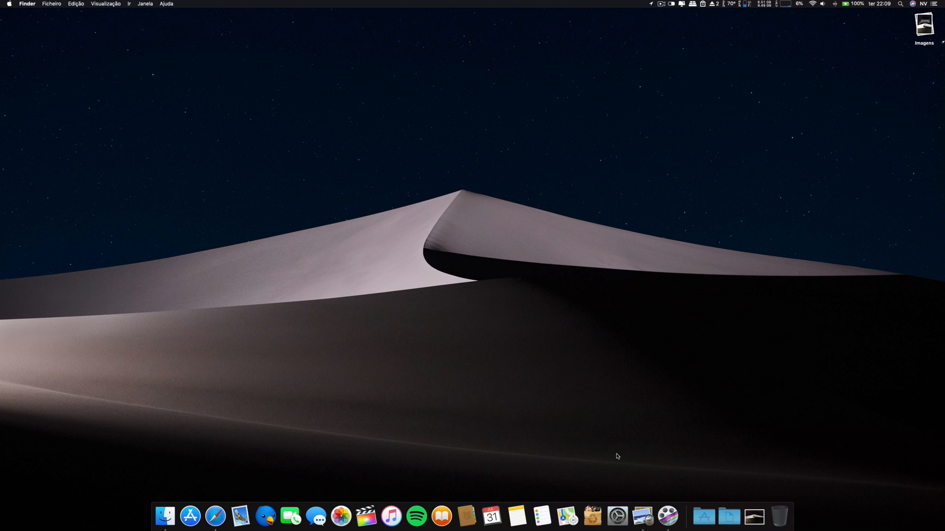
mouse_move(890, 30)
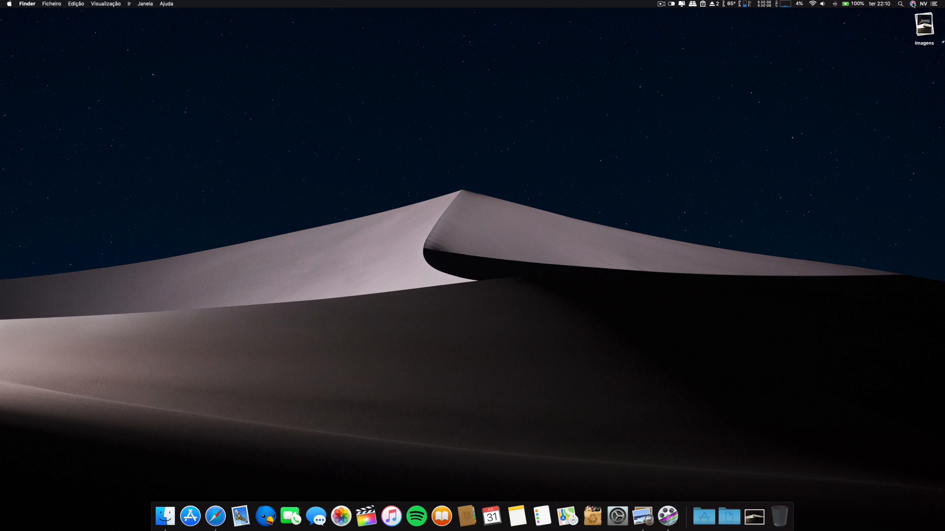
click(911, 4)
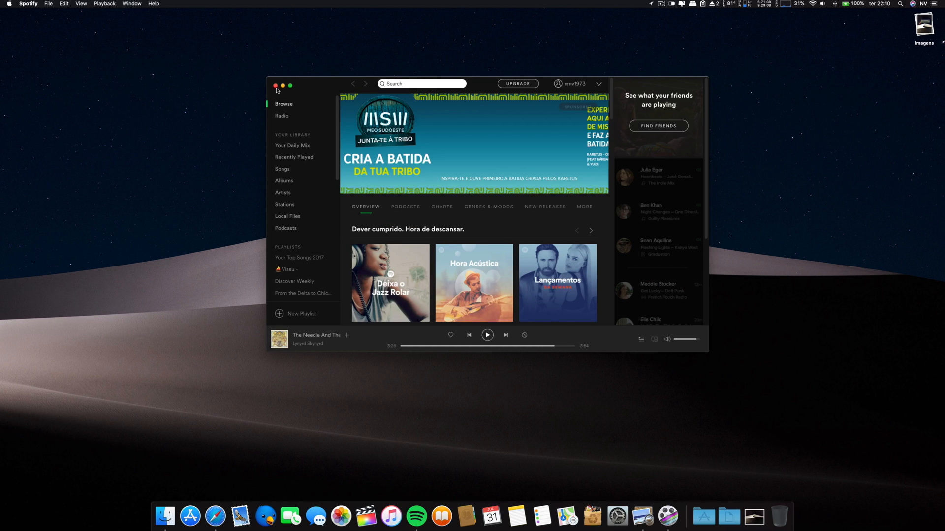
- Close the Spotify window Siri opened and dismiss the Twitter Apple news results
click(274, 84)
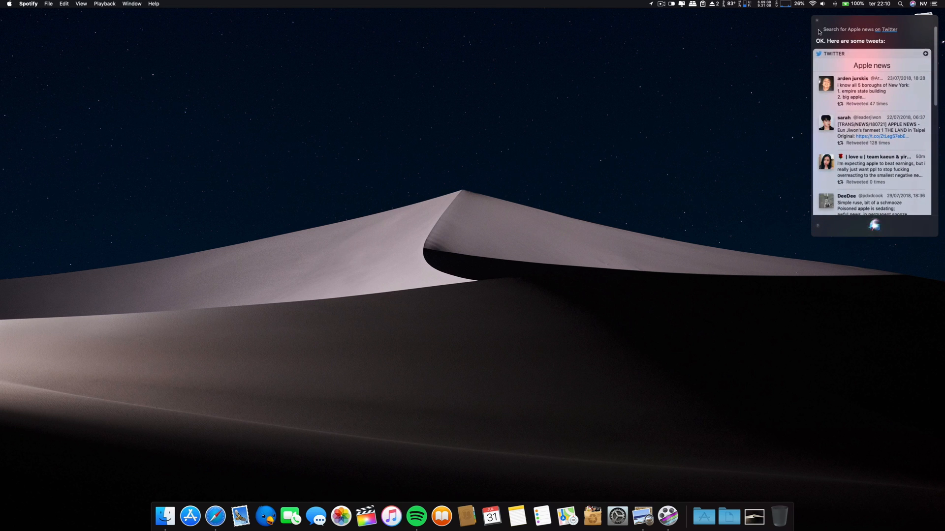
click(817, 20)
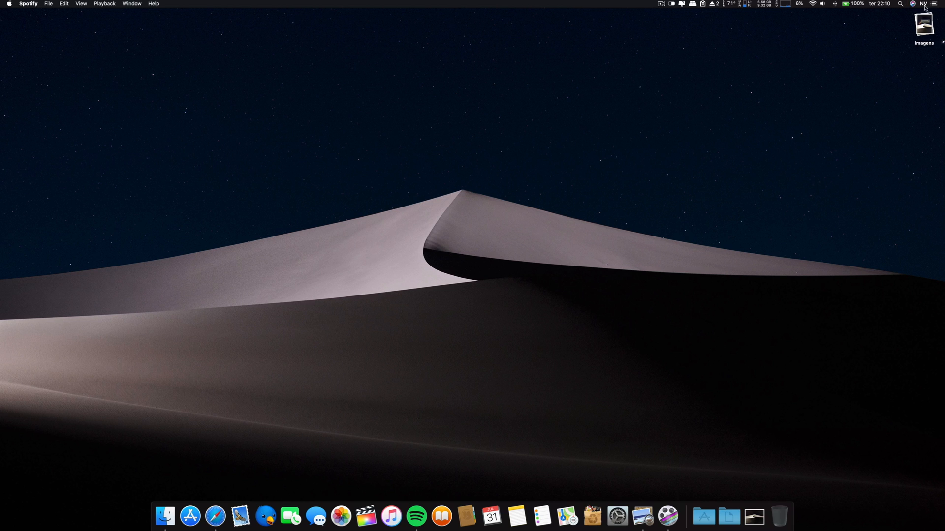
- Call up Siri once more, then open Final Cut Pro from the Dock
click(912, 3)
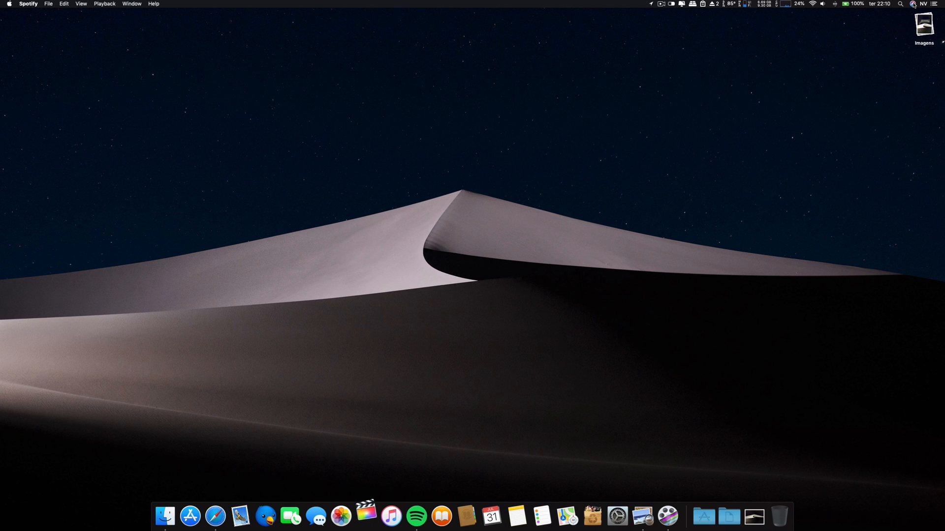
click(367, 517)
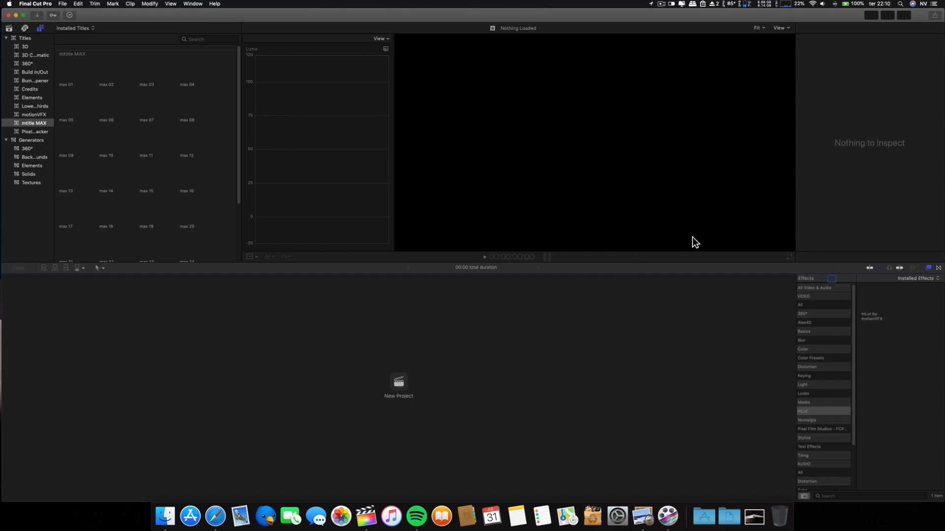
mouse_move(366, 517)
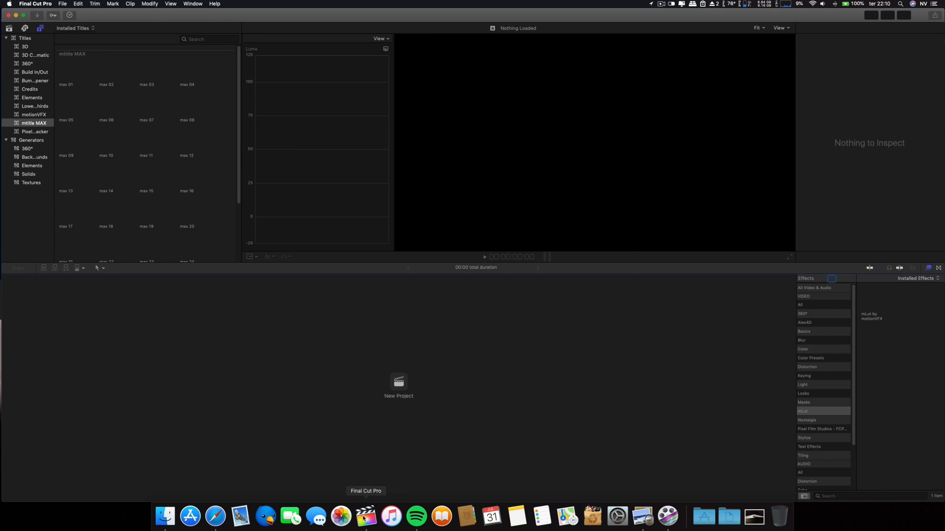
- Quit Final Cut Pro from its Dock icon, returning to the bare Mojave desktop
right_click(366, 516)
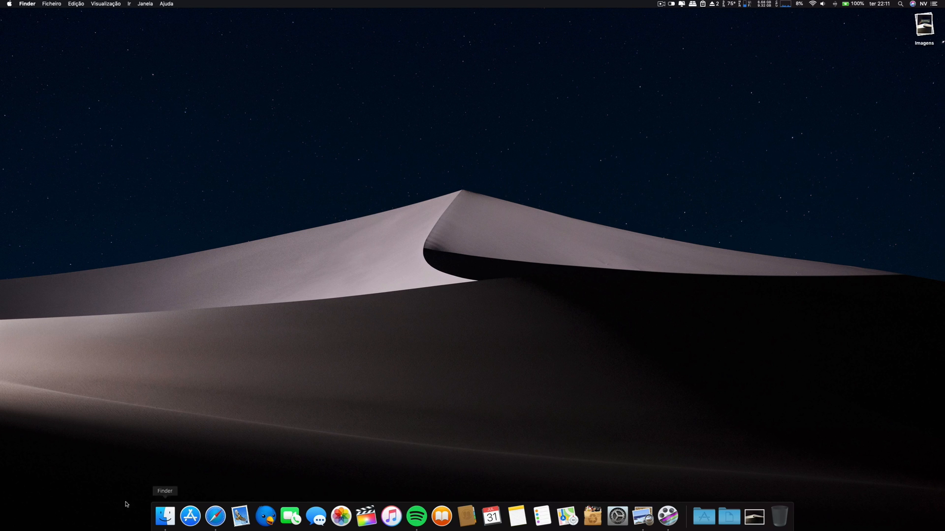
mouse_move(581, 383)
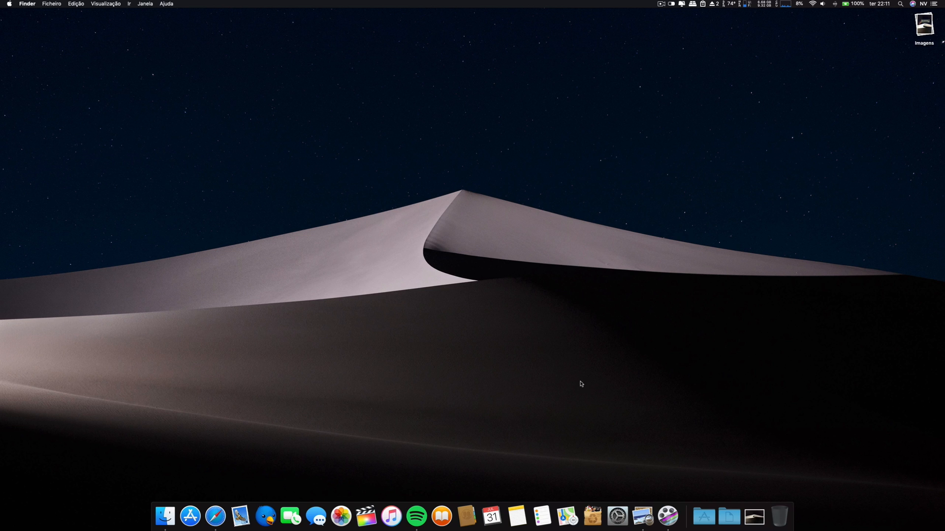
mouse_move(704, 517)
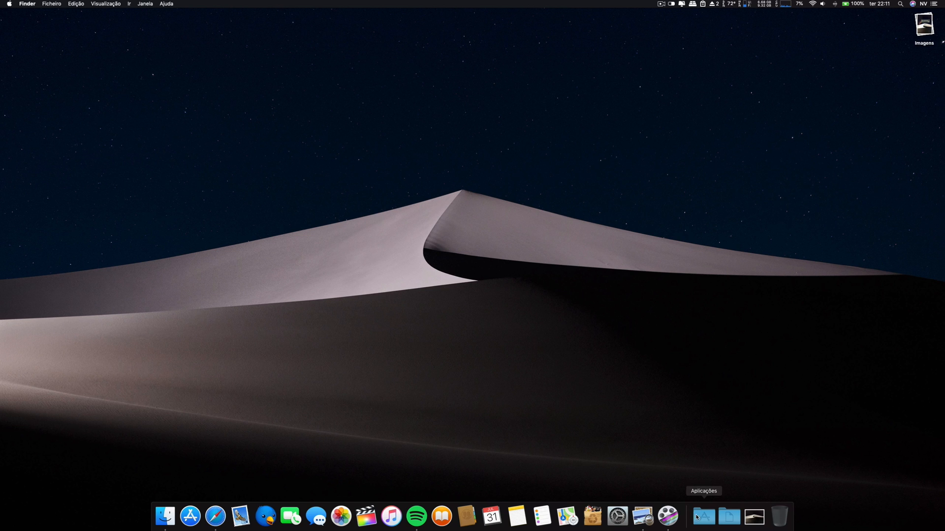
- Fan out the Aplicações stack in the Dock as a grid of apps from AirFoil to VLC
click(702, 517)
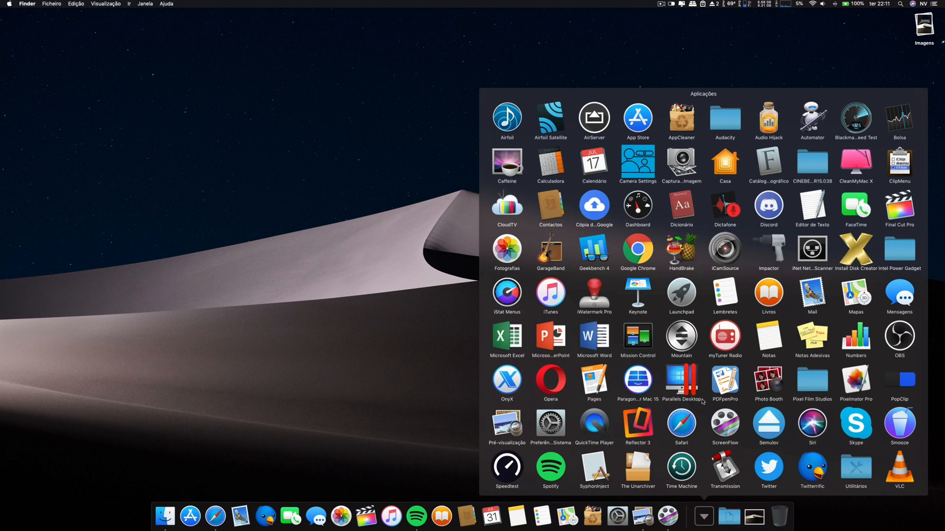
mouse_move(533, 130)
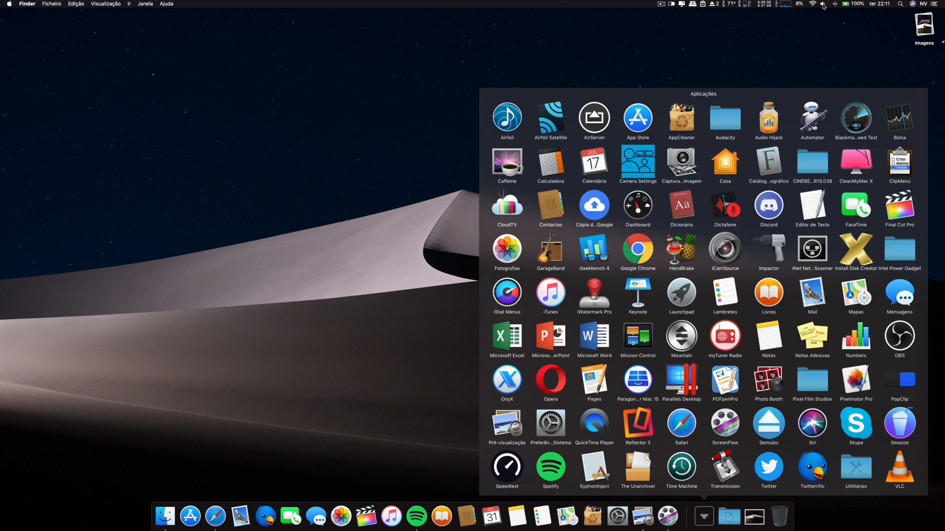
- Show the menu-bar sound output device list with Stereo still checked
click(822, 4)
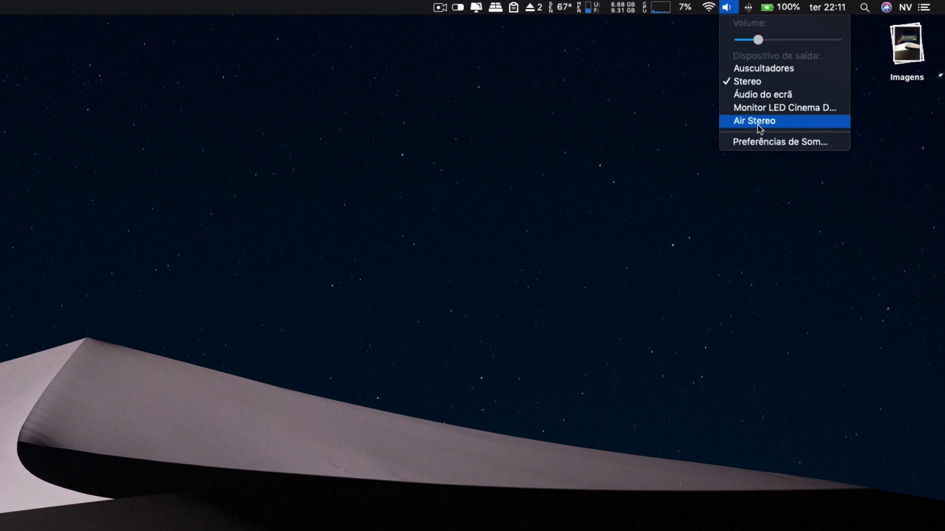
mouse_move(538, 174)
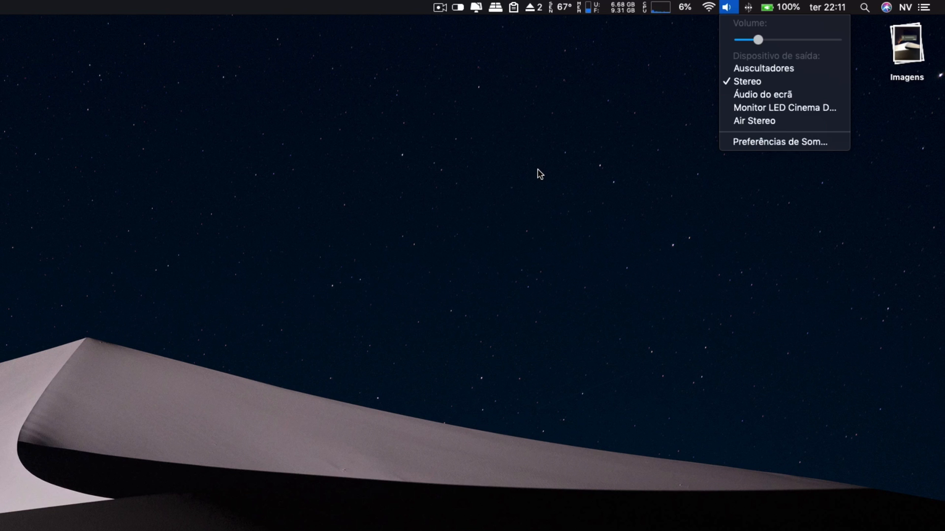